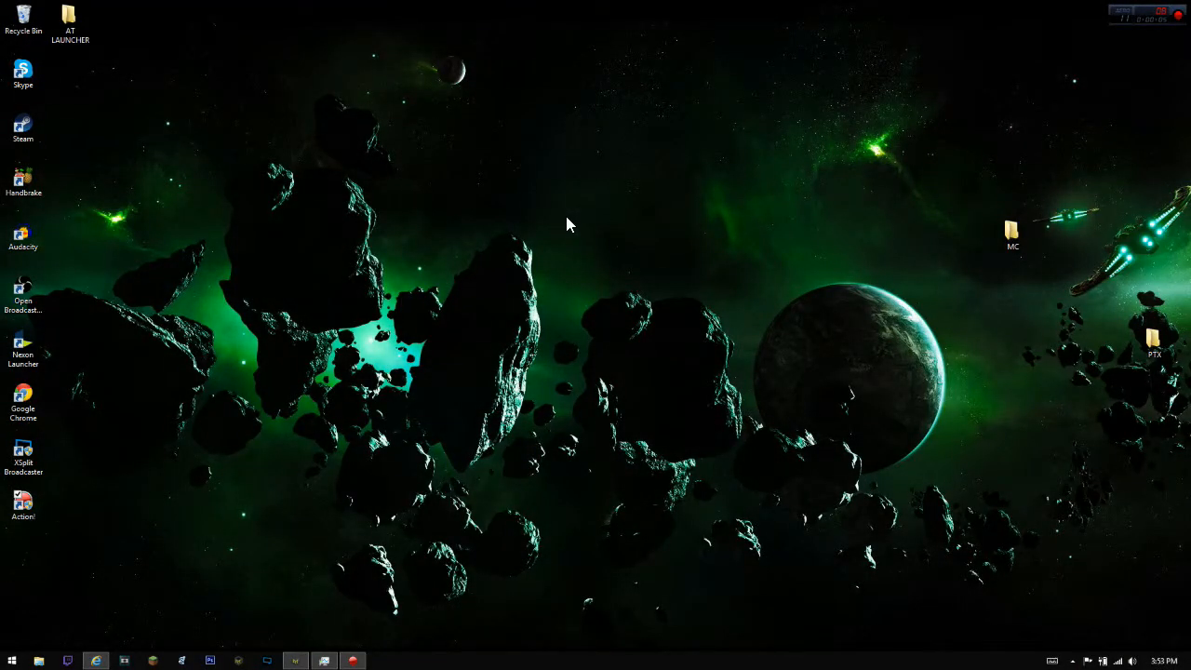
{"action": "mouse_move", "coordinate": [562, 227]}
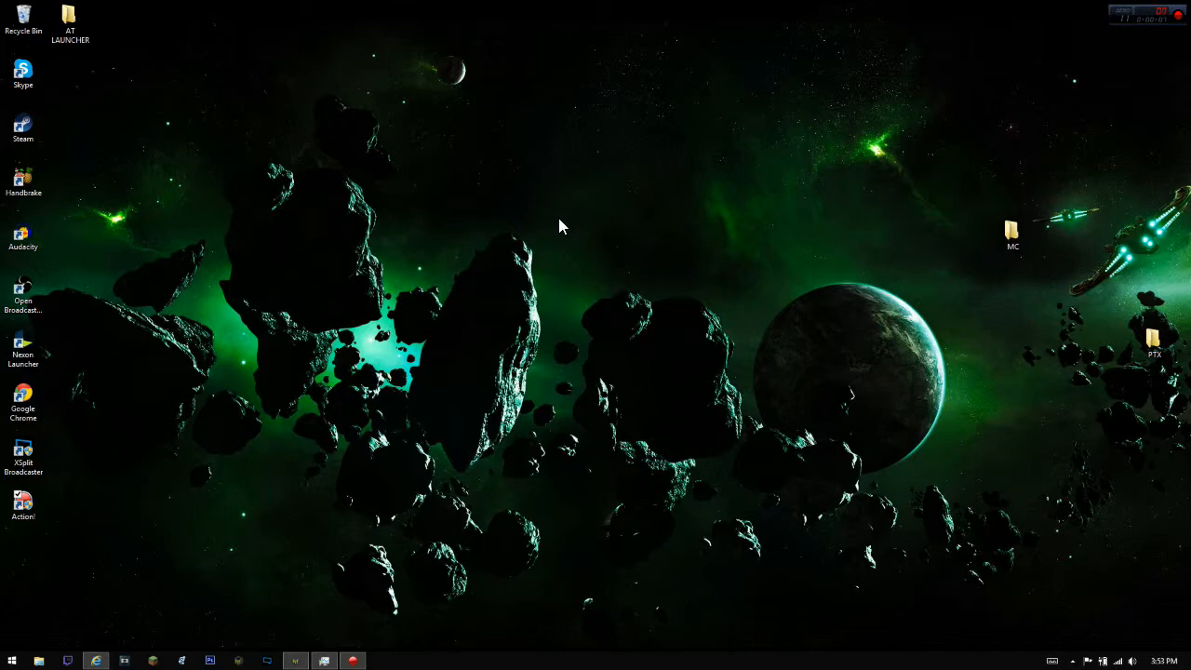
{"action": "mouse_move", "coordinate": [469, 164]}
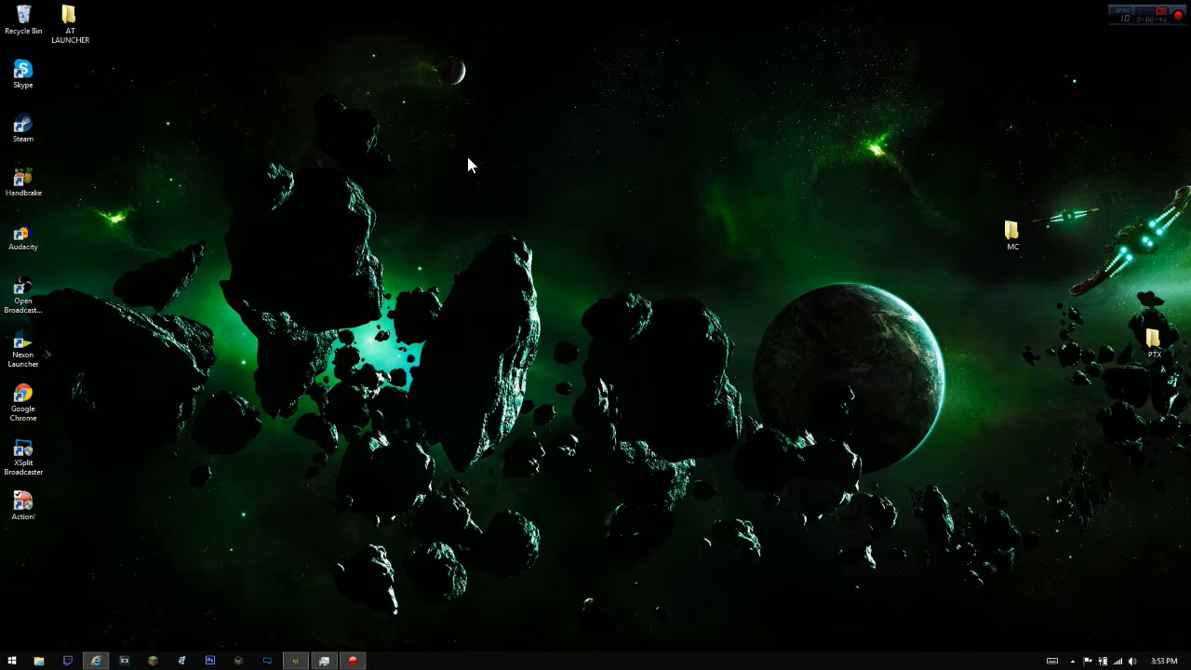
{"action": "mouse_move", "coordinate": [400, 369]}
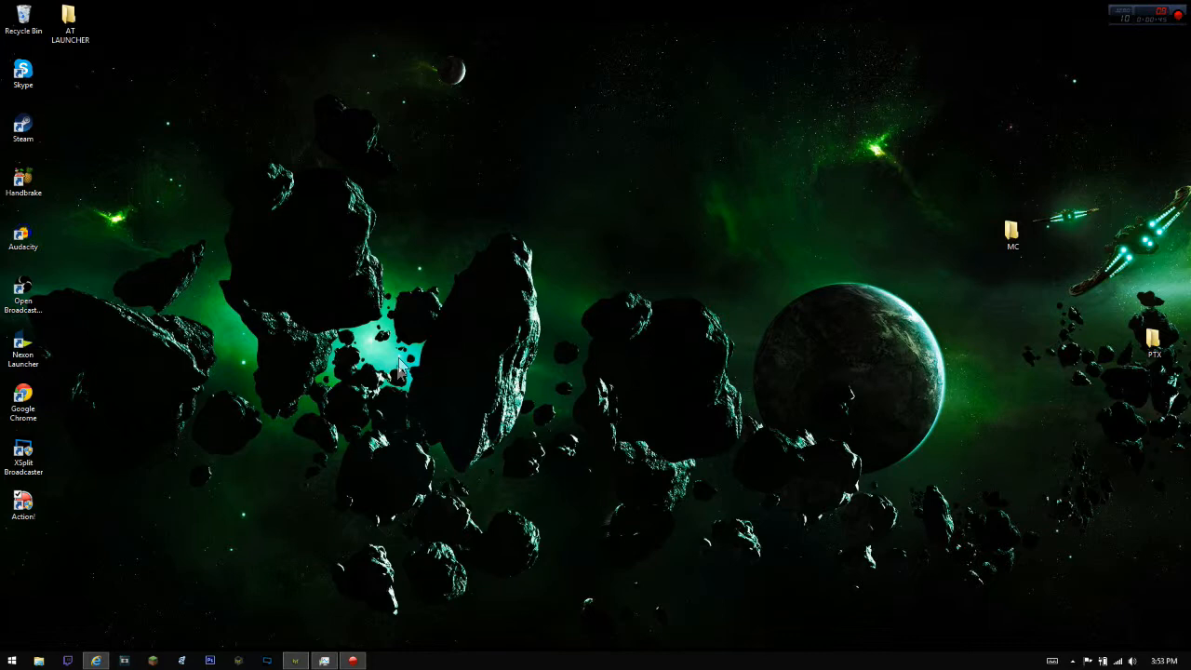
{"action": "mouse_move", "coordinate": [778, 272]}
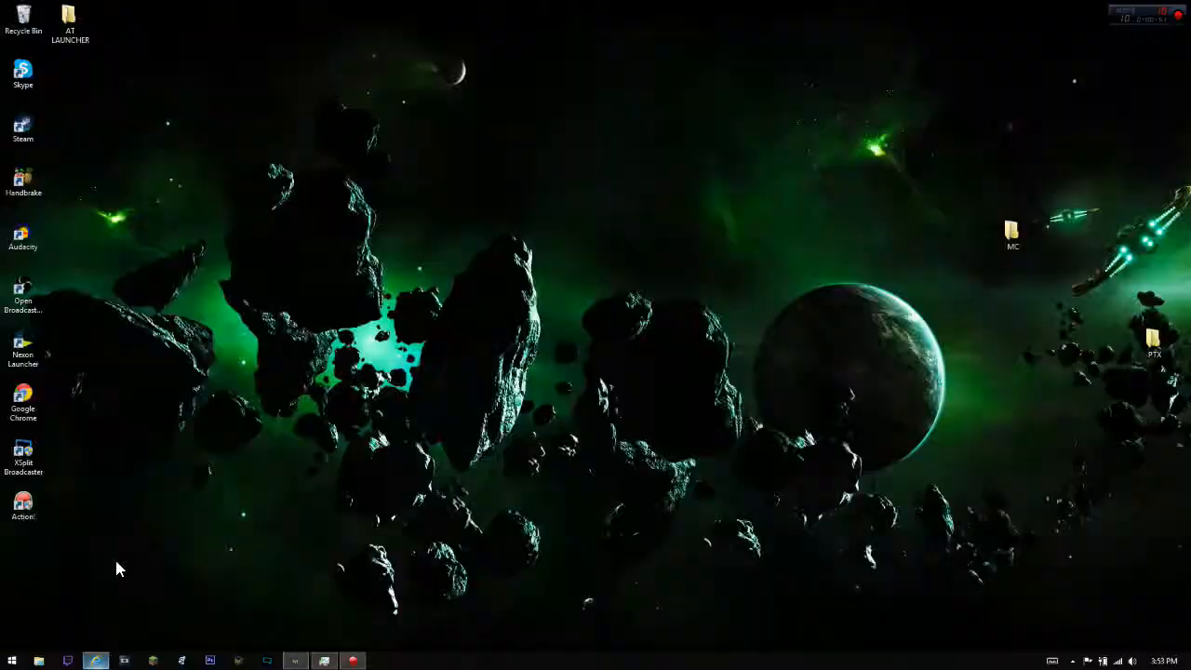
Reach the OptiFine downloads list at the Minecraft 1.7.10 section in the browser
{"action": "left_click", "coordinate": [97, 660]}
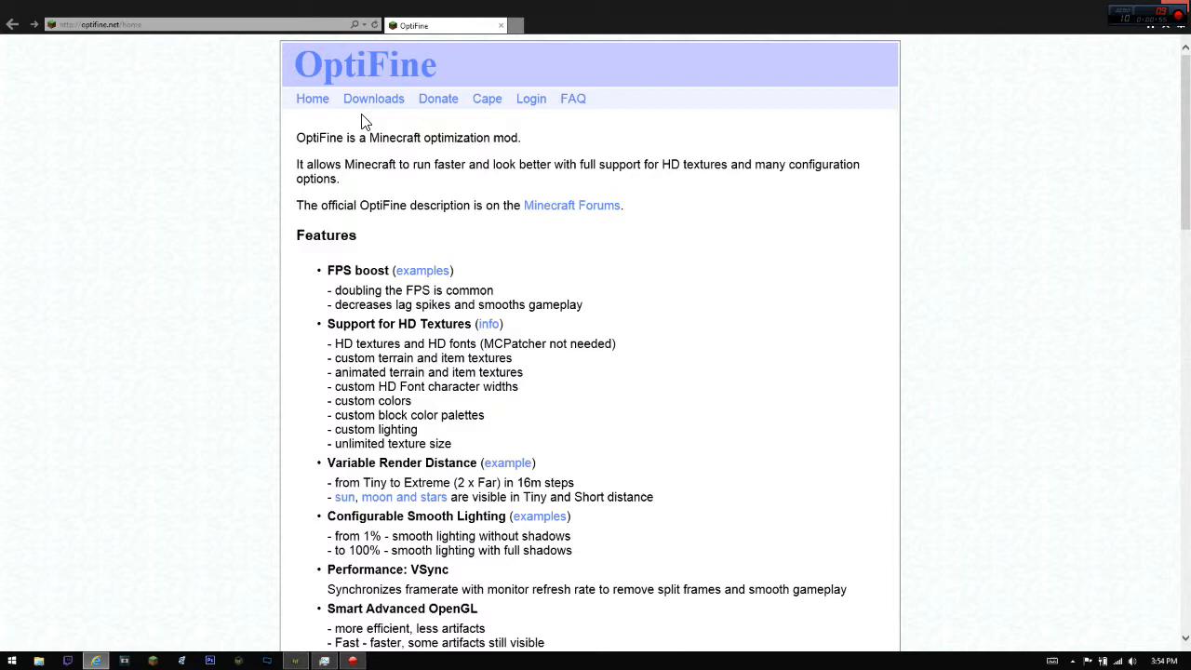
{"action": "mouse_move", "coordinate": [370, 127]}
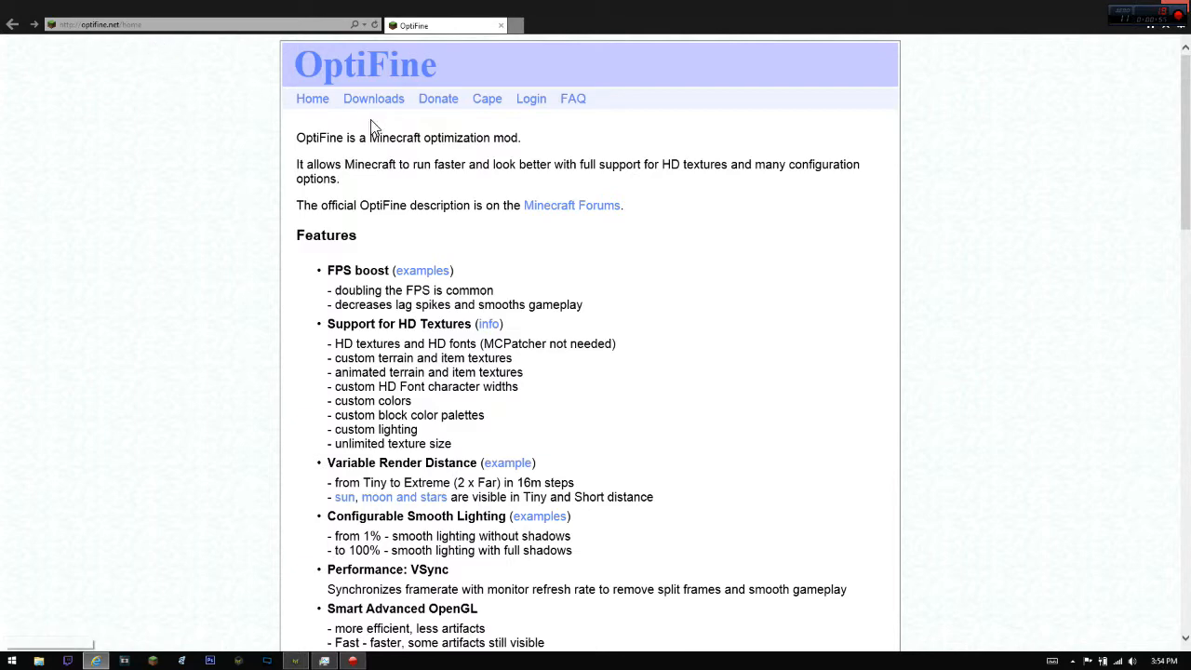
{"action": "left_click", "coordinate": [372, 97]}
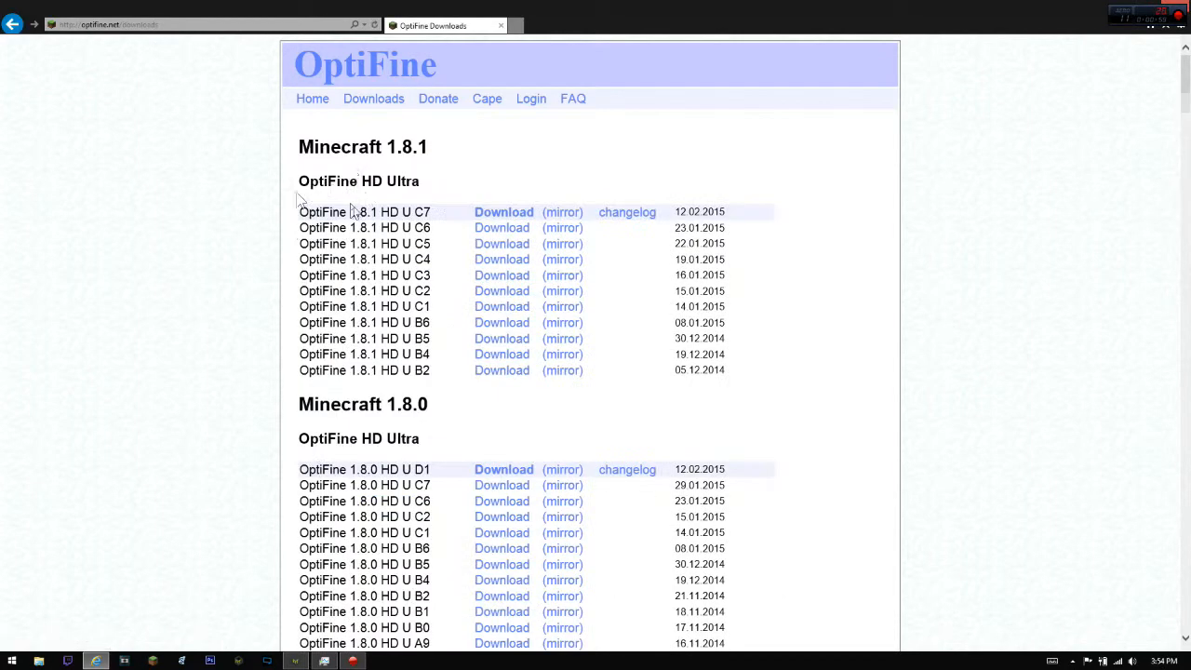
{"action": "scroll", "scroll_direction": "down", "scroll_amount": 3}
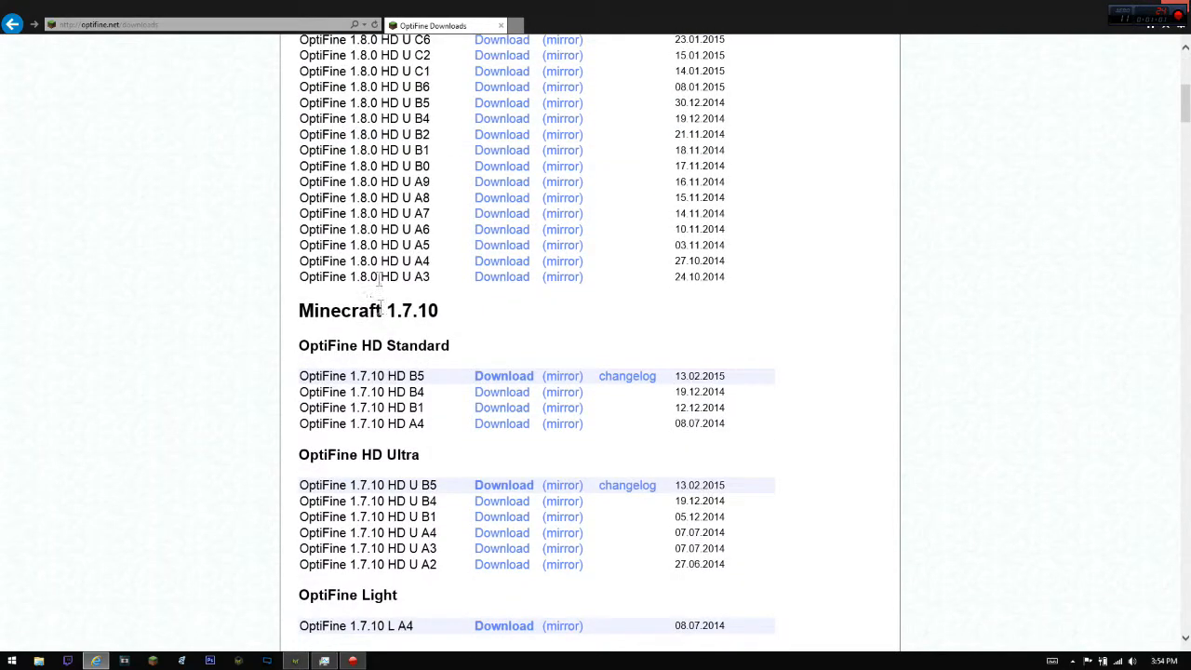
{"action": "mouse_move", "coordinate": [413, 352]}
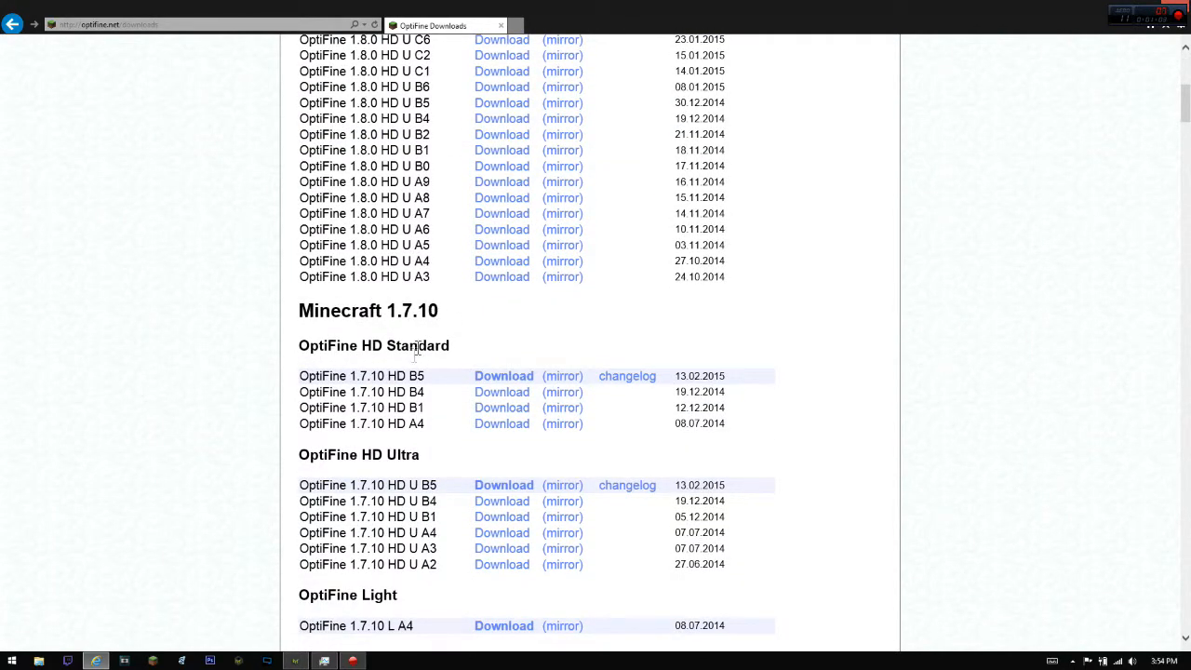
Start the OptiFine 1.7.10 HD B5 download, retrying after the adf.ly redirect page
{"action": "left_click", "coordinate": [503, 376]}
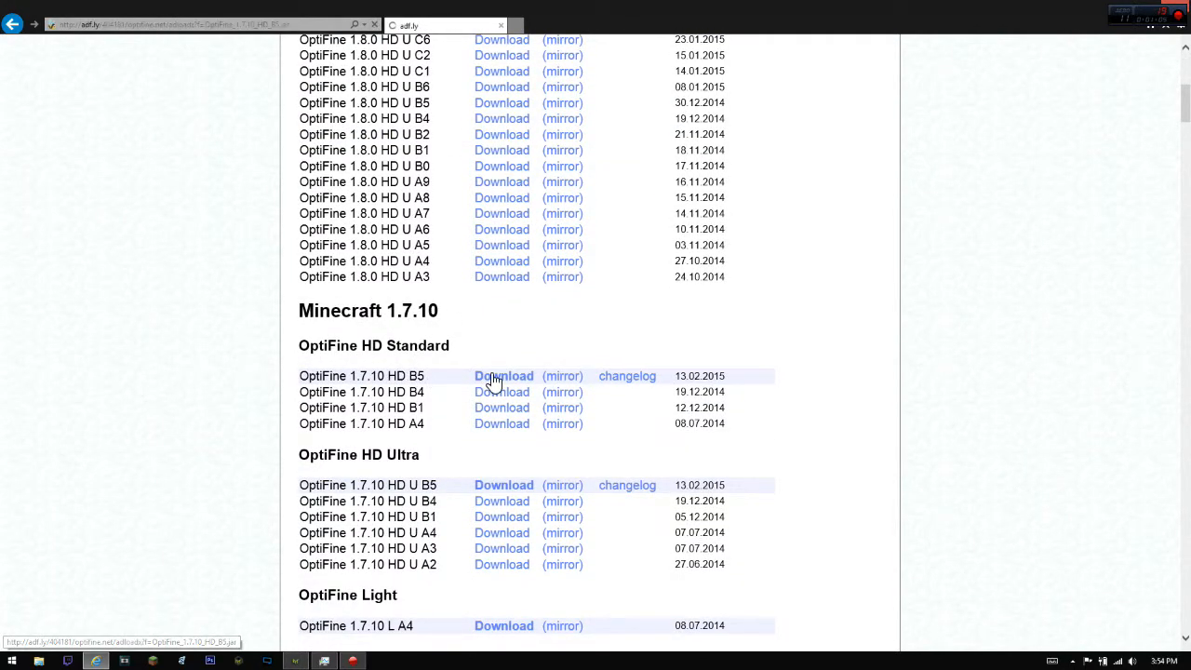
{"action": "left_click", "coordinate": [503, 376]}
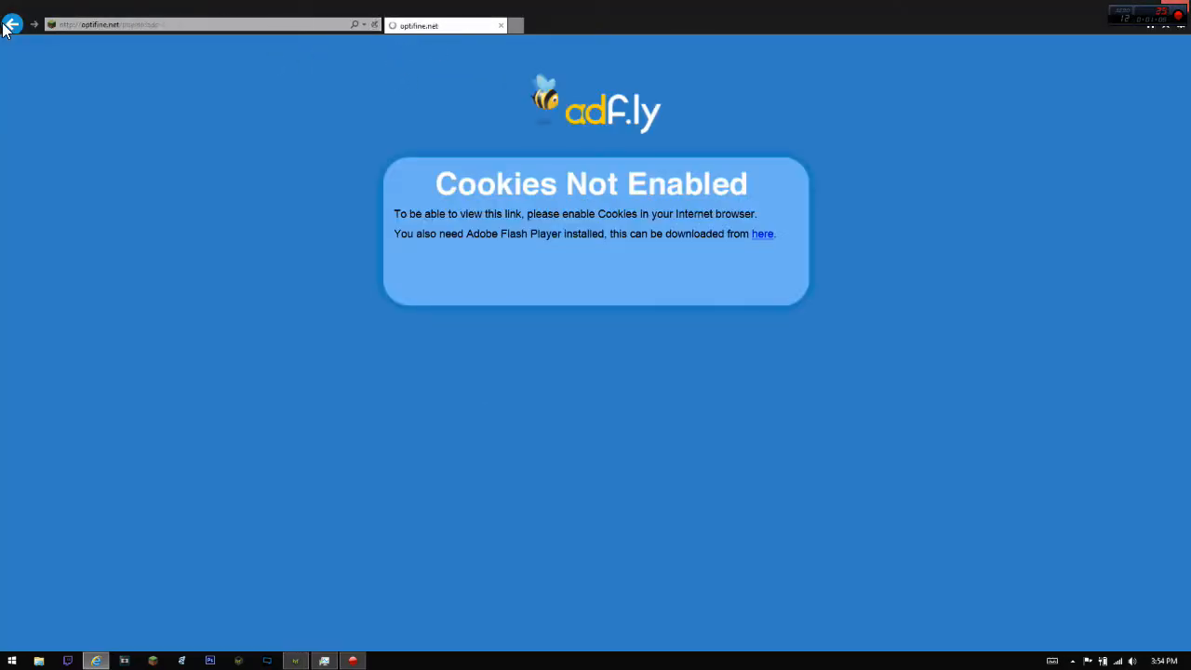
{"action": "left_click", "coordinate": [13, 24]}
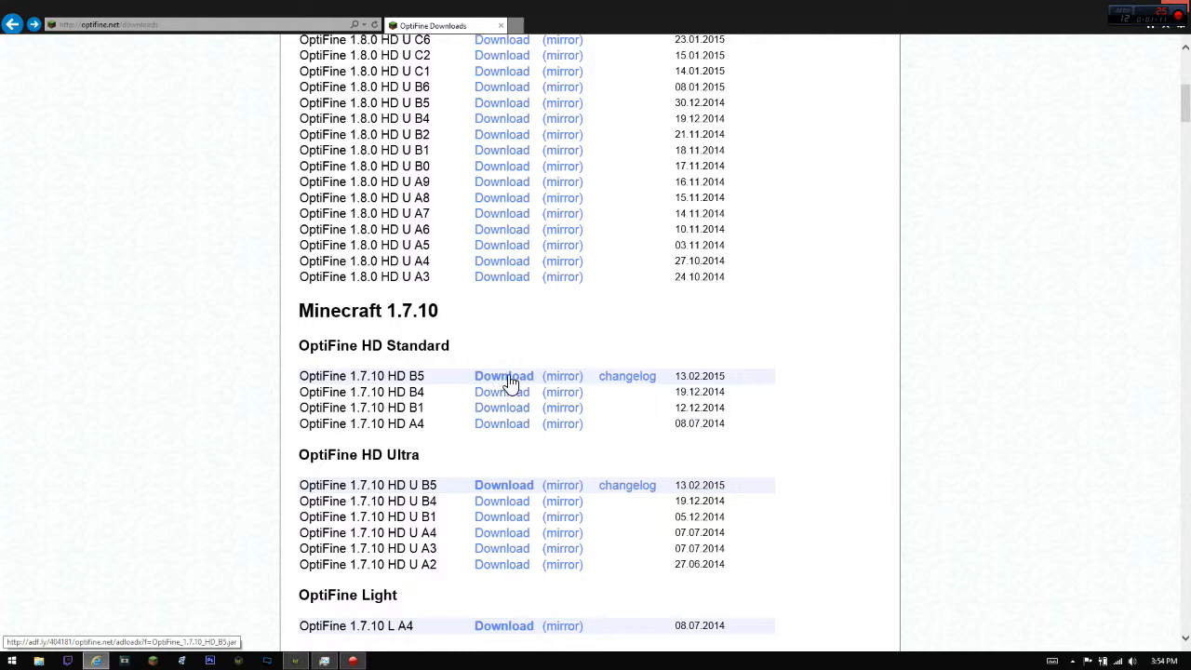
{"action": "left_click", "coordinate": [503, 376]}
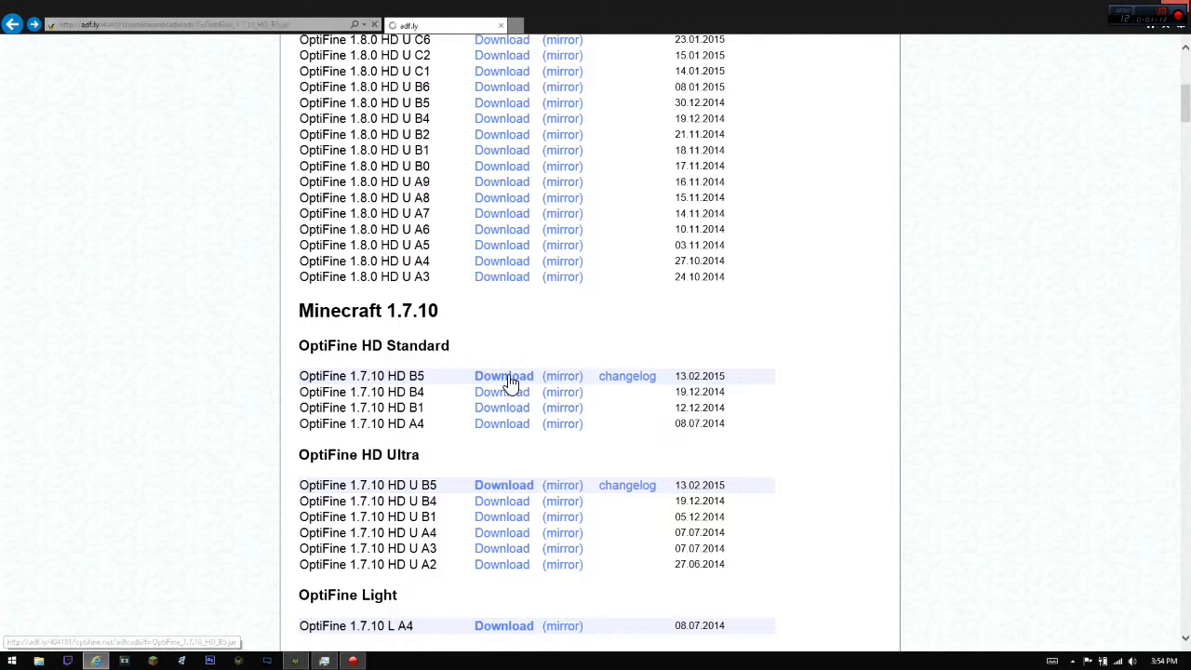
{"action": "left_click", "coordinate": [502, 376]}
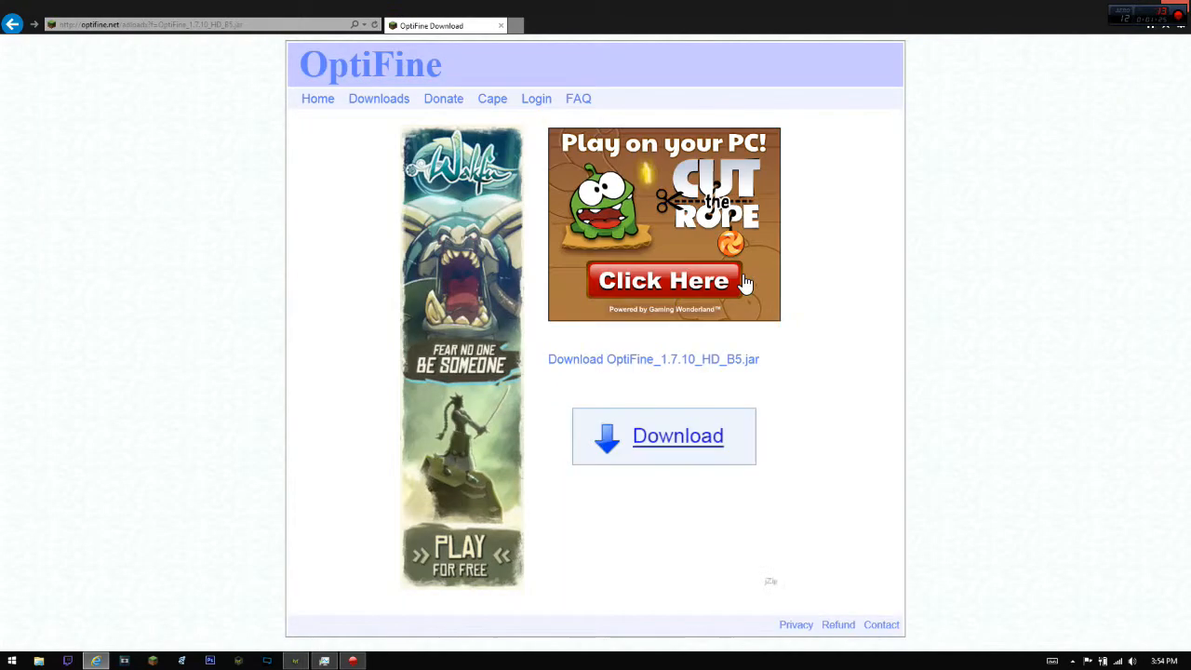
{"action": "mouse_move", "coordinate": [642, 435]}
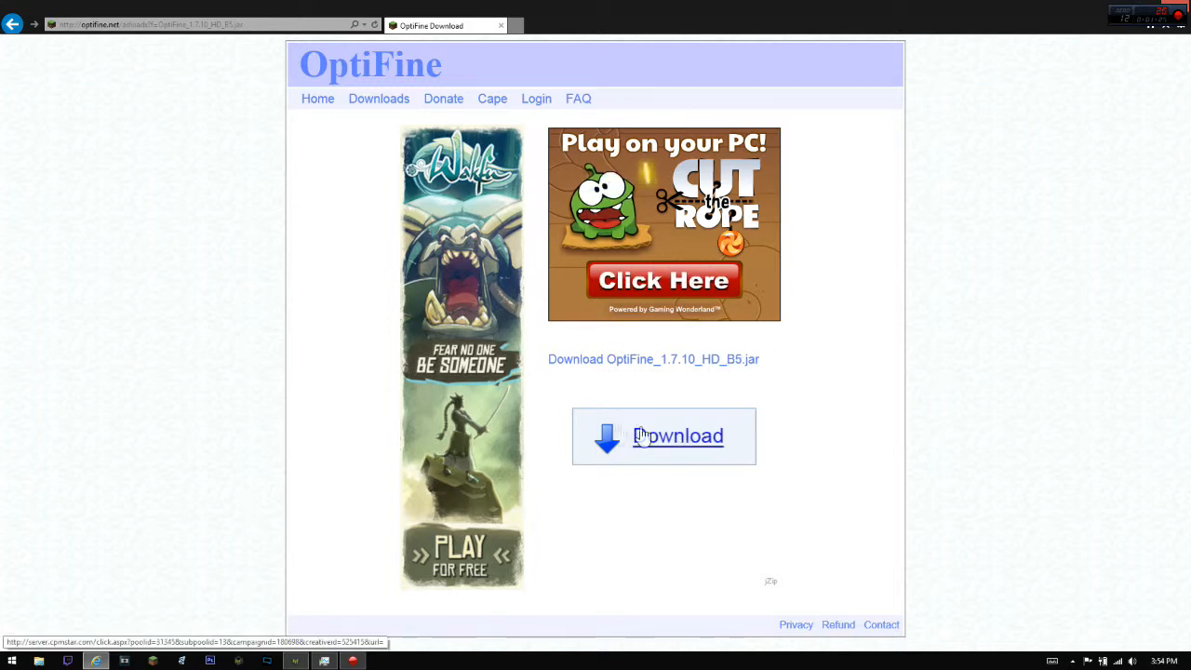
{"action": "mouse_move", "coordinate": [642, 368]}
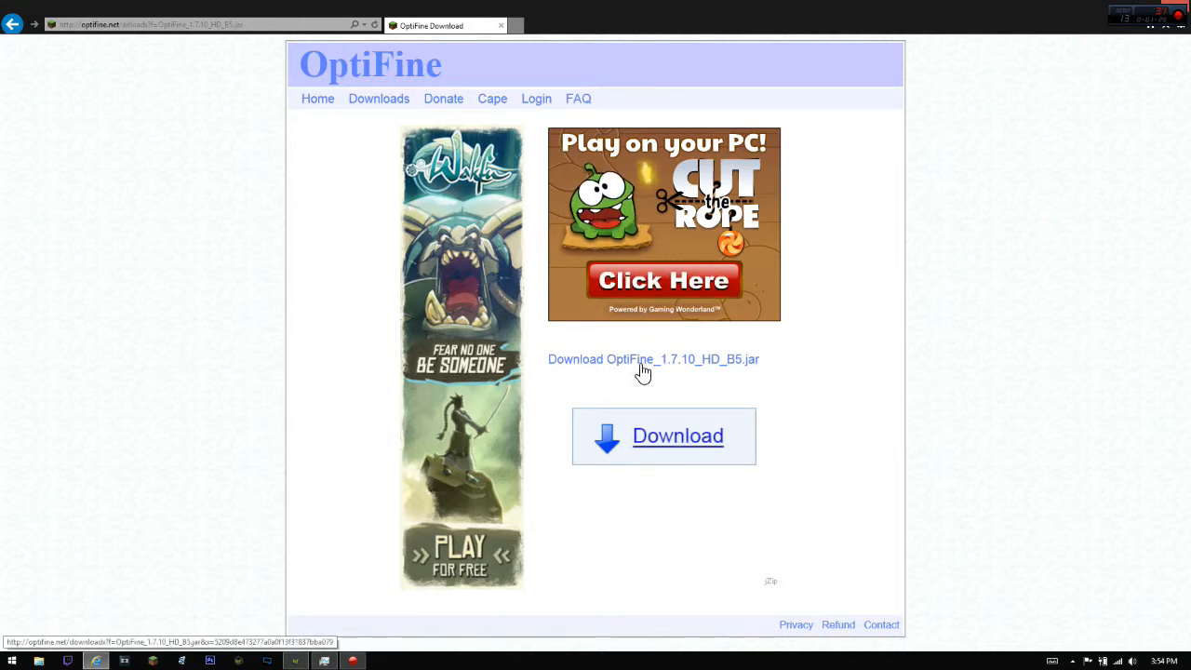
{"action": "mouse_move", "coordinate": [659, 372]}
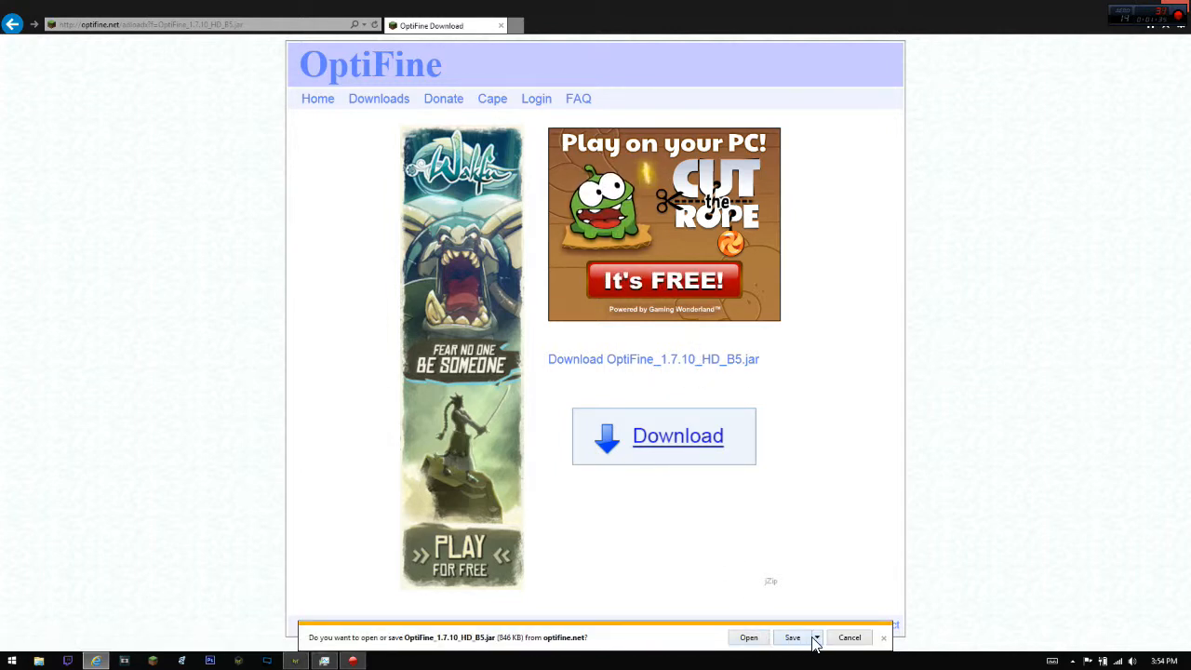
Save OptiFine_1.7.10_HD_B5.jar to the computer from the download bar
{"action": "left_click", "coordinate": [849, 636]}
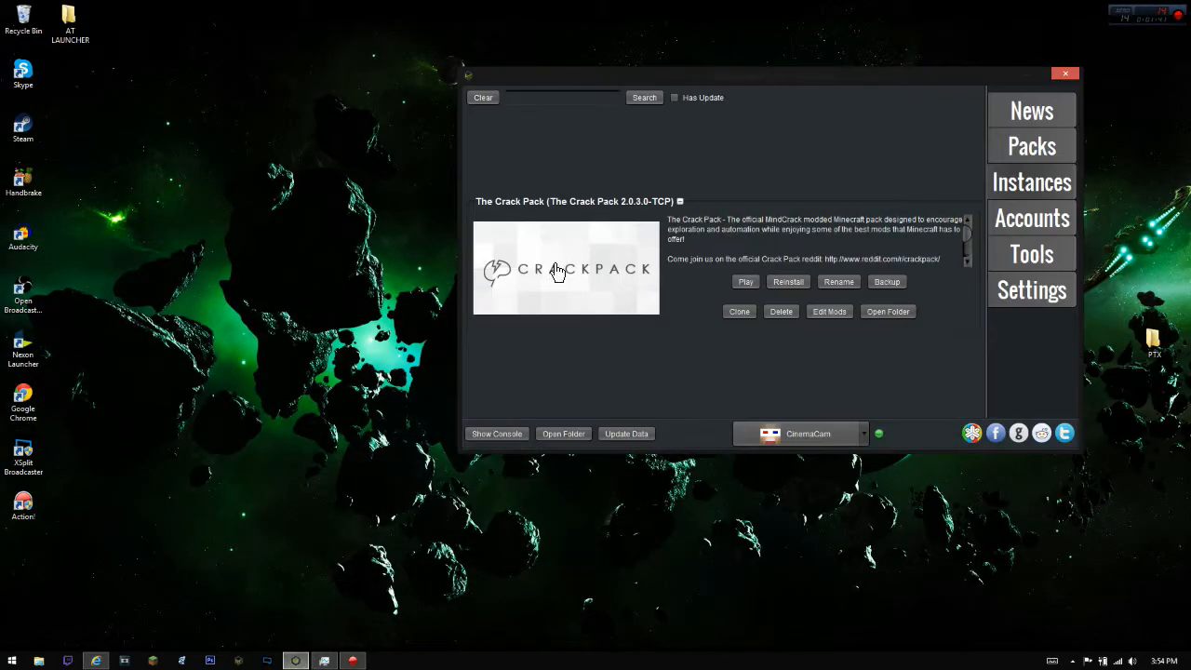
Filter ATLauncher's Packs list with the search 'crack' to show The Crack Pack
{"action": "left_click_drag", "start_coordinate": [763, 74], "coordinate": [488, 82]}
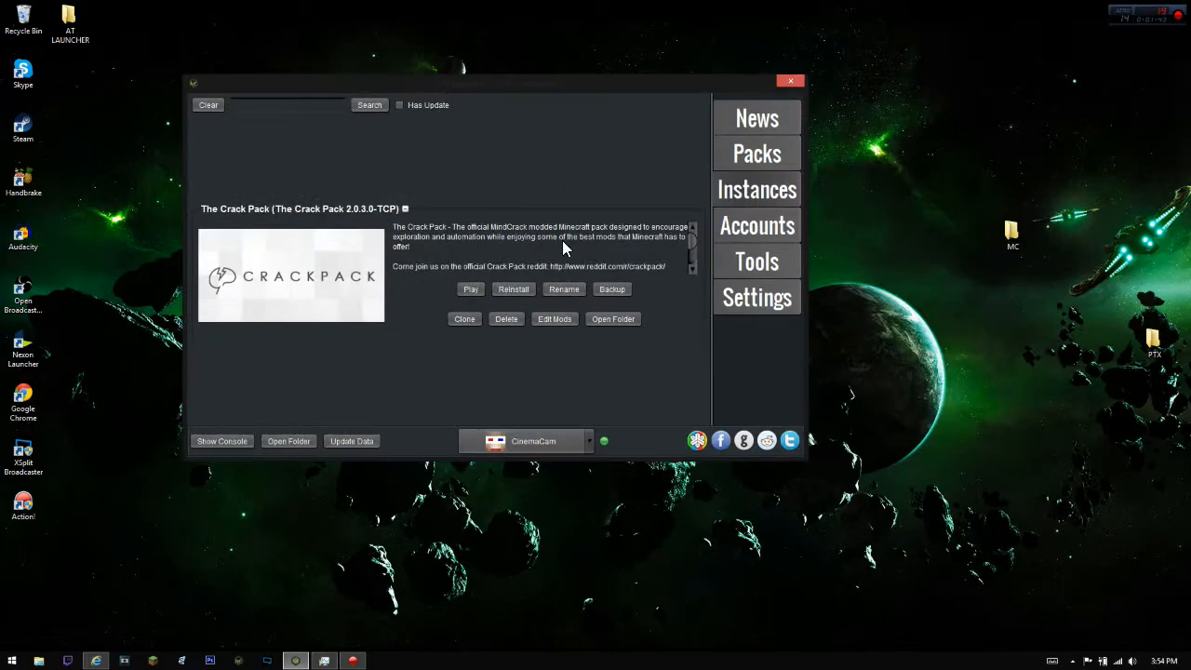
{"action": "mouse_move", "coordinate": [529, 97]}
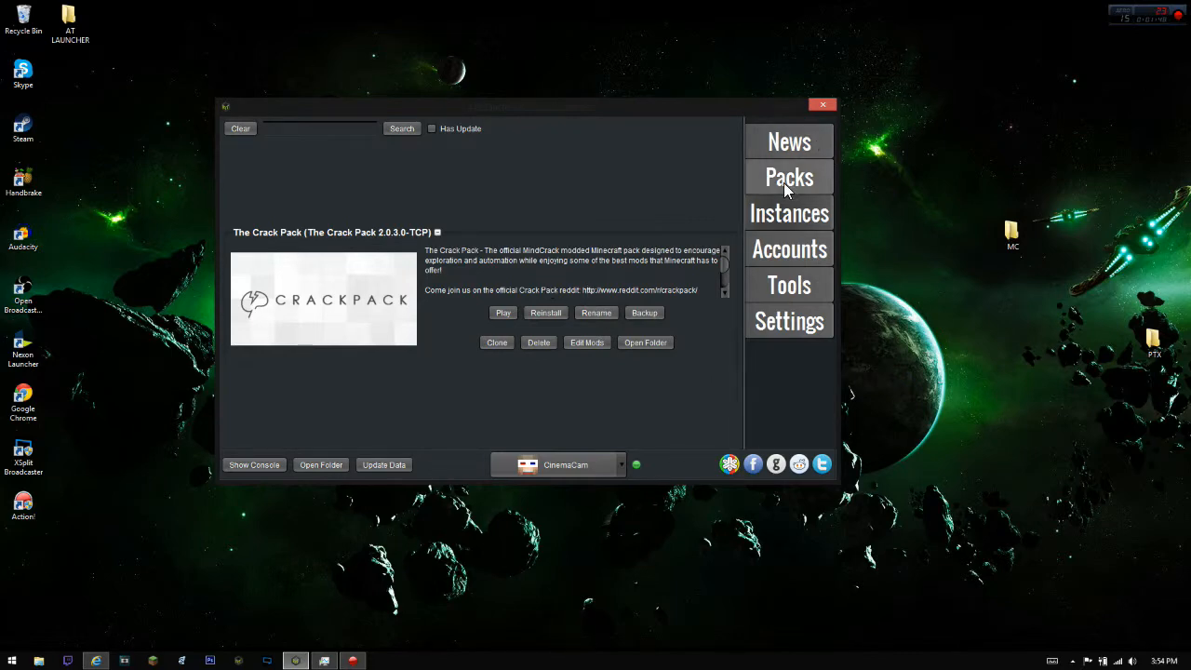
{"action": "left_click", "coordinate": [789, 177]}
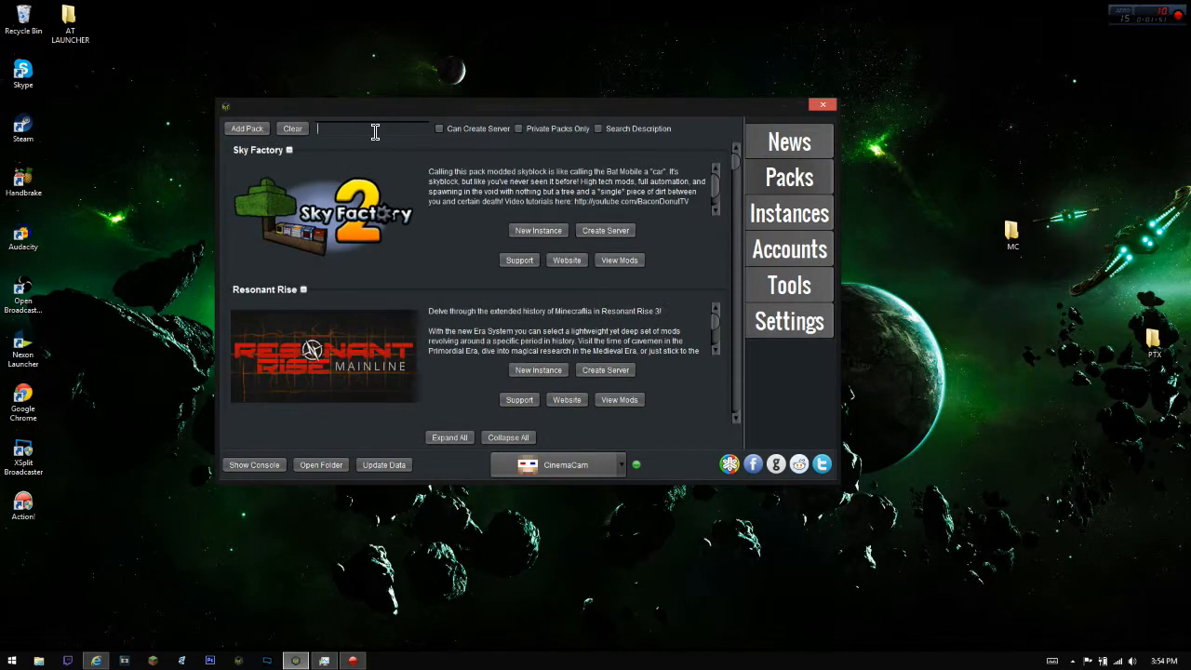
{"action": "type", "text": "crack"}
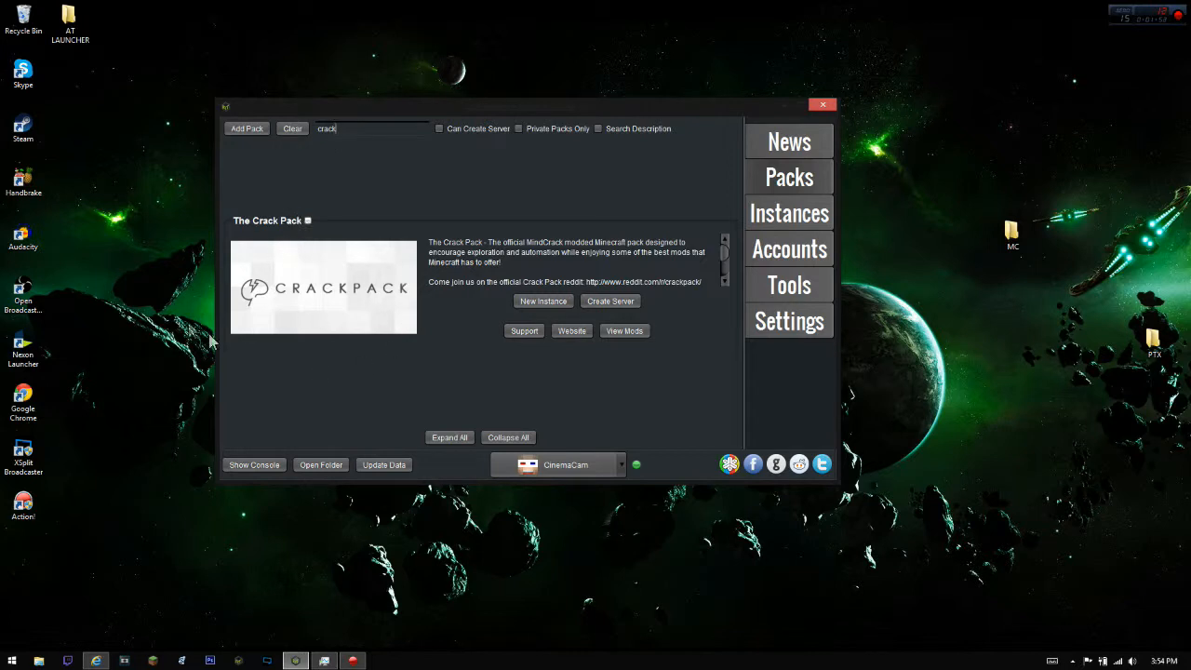
{"action": "mouse_move", "coordinate": [495, 291]}
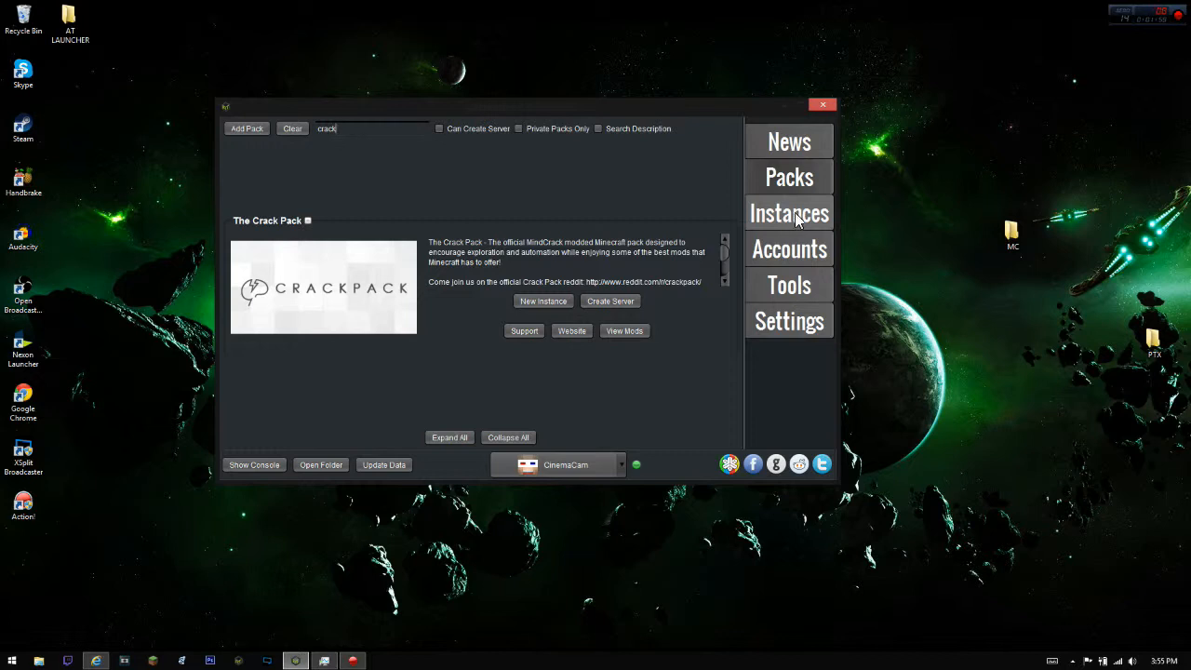
{"action": "mouse_move", "coordinate": [802, 220]}
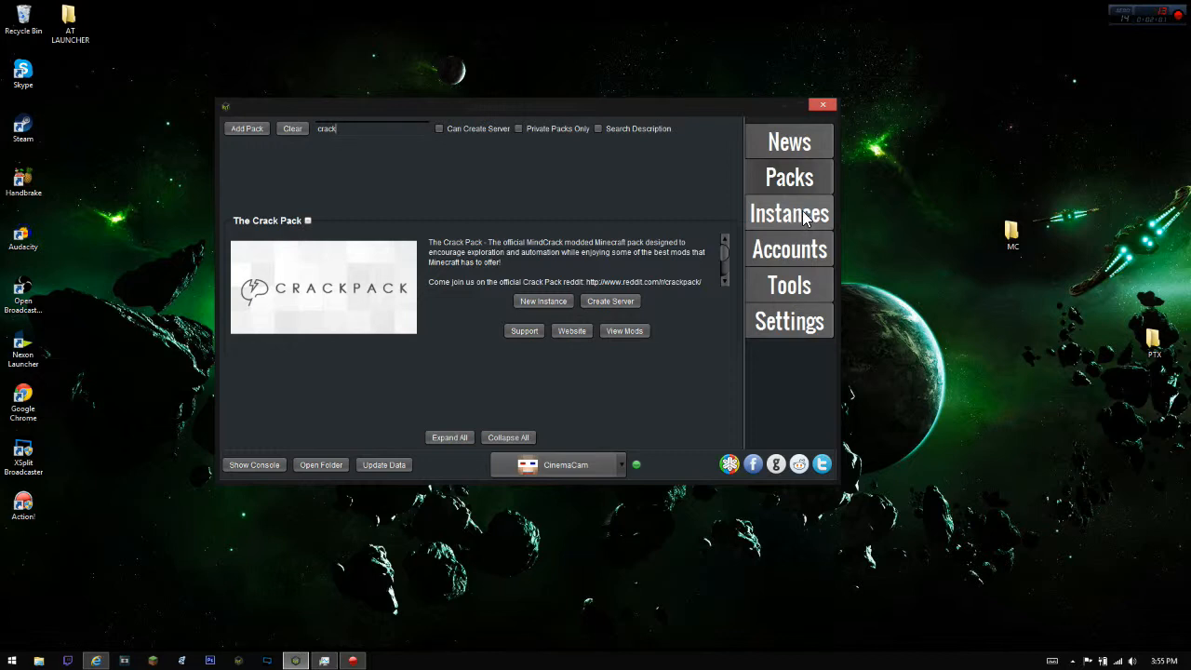
Start adding an Inside Minecraft.jar mod to The Crack Pack and browse for its file
{"action": "left_click", "coordinate": [789, 212]}
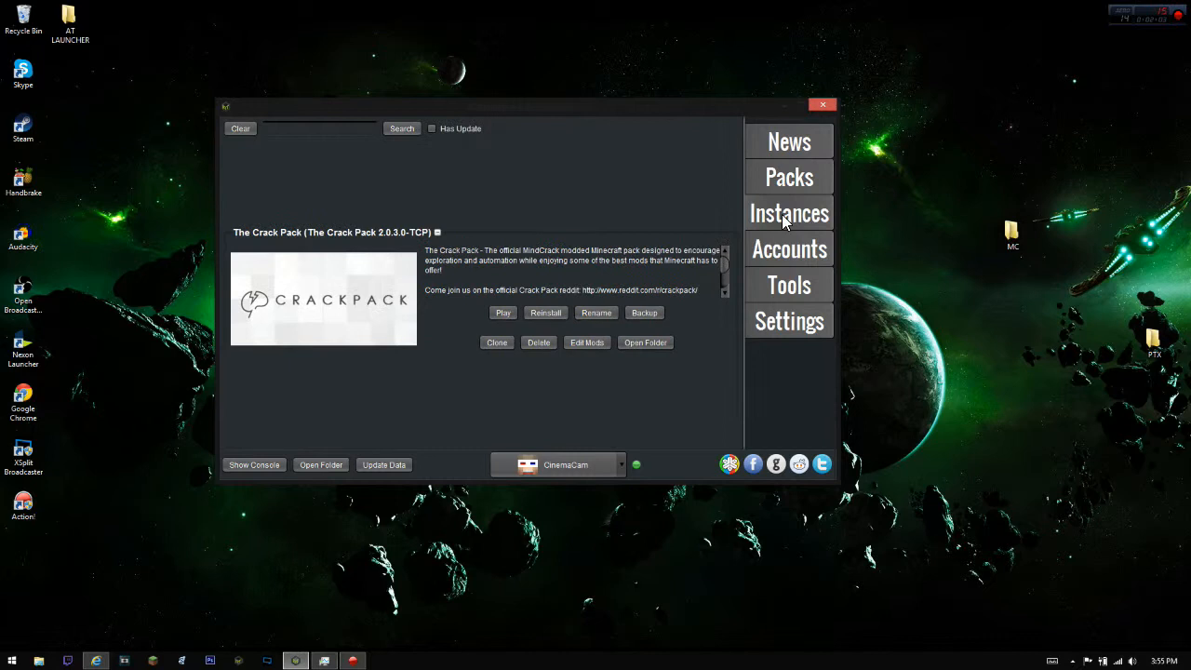
{"action": "left_click", "coordinate": [588, 342]}
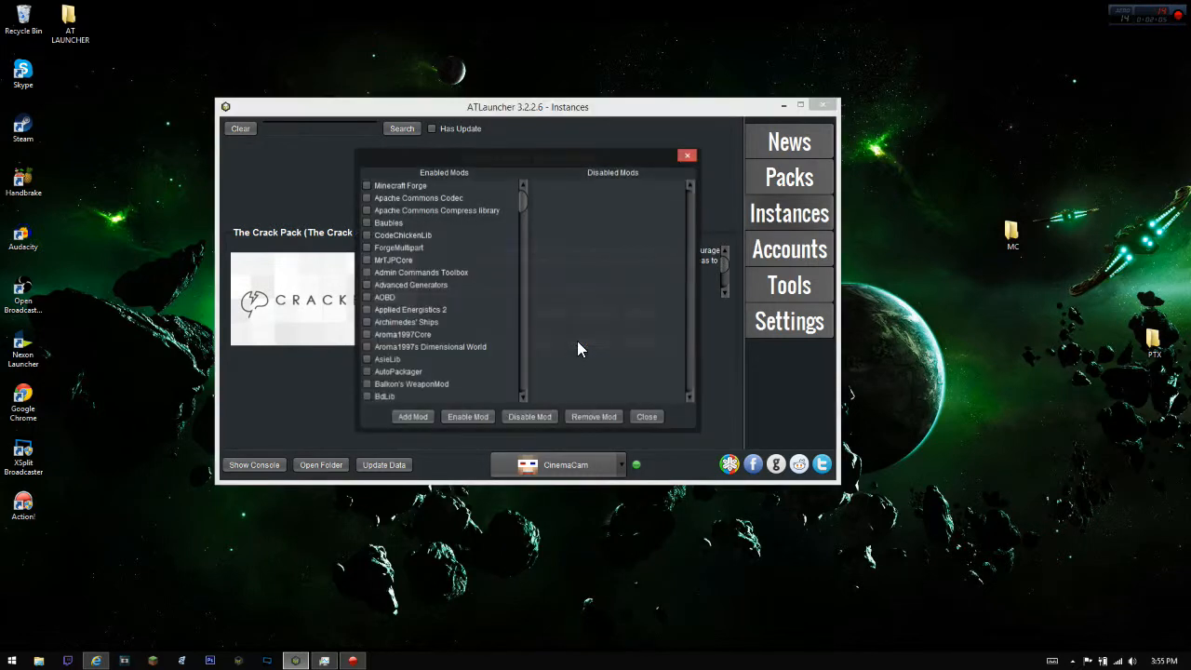
{"action": "left_click", "coordinate": [413, 416]}
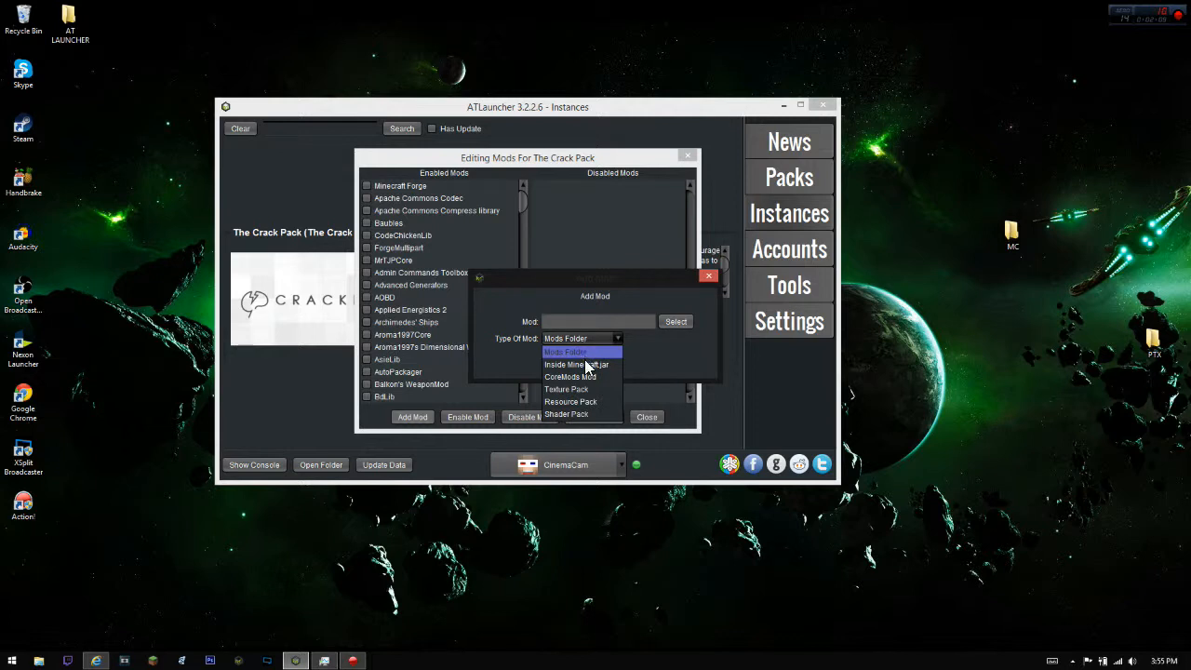
{"action": "mouse_move", "coordinate": [581, 363]}
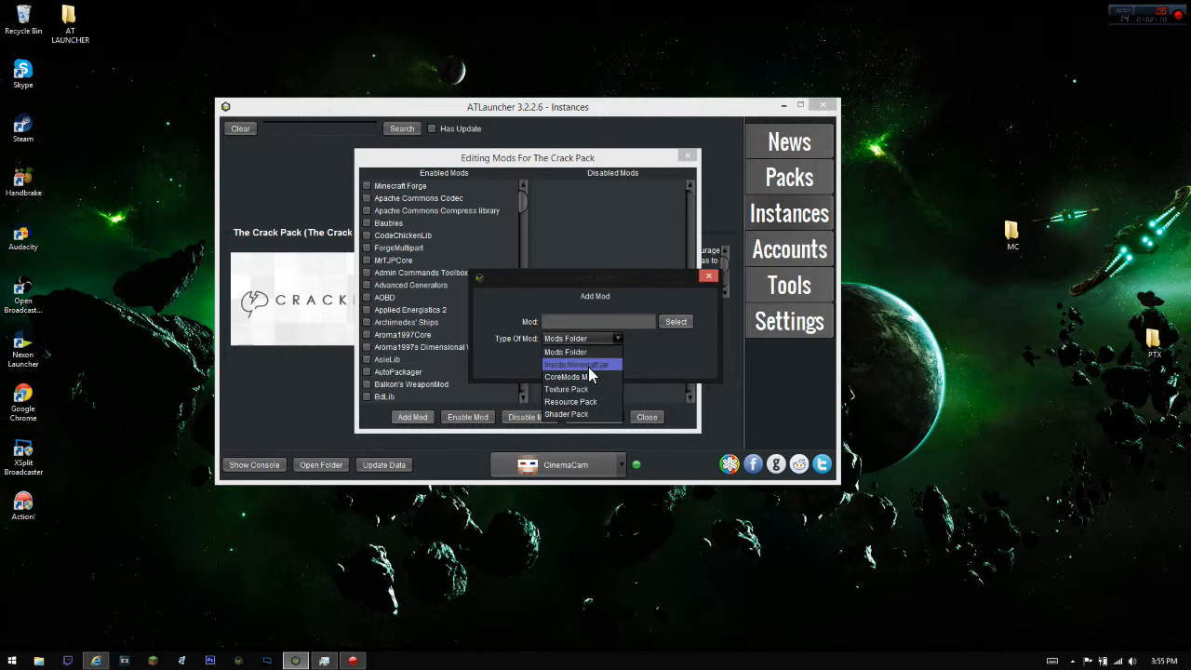
{"action": "left_click", "coordinate": [579, 363]}
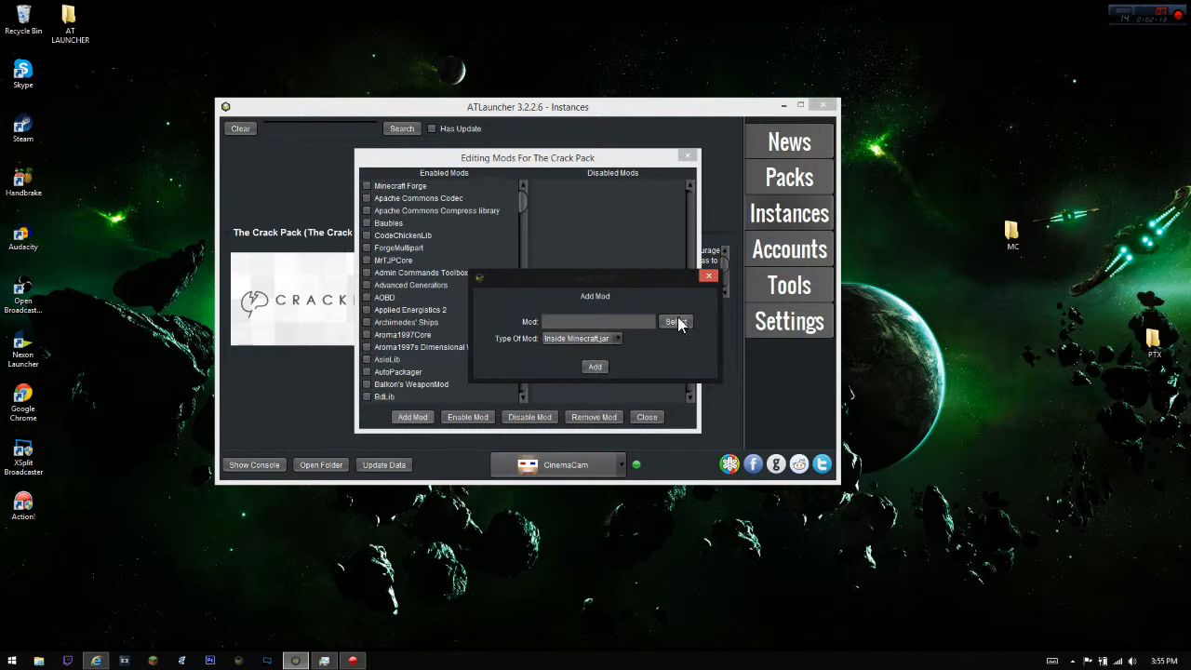
{"action": "left_click", "coordinate": [673, 320]}
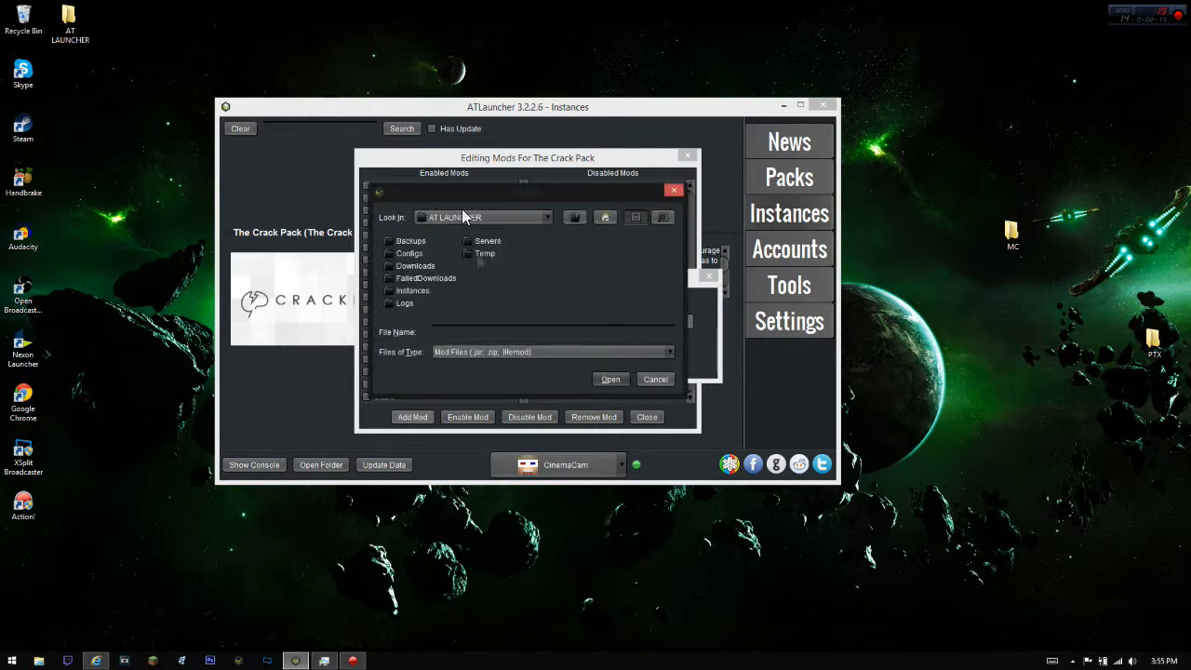
{"action": "mouse_move", "coordinate": [586, 225]}
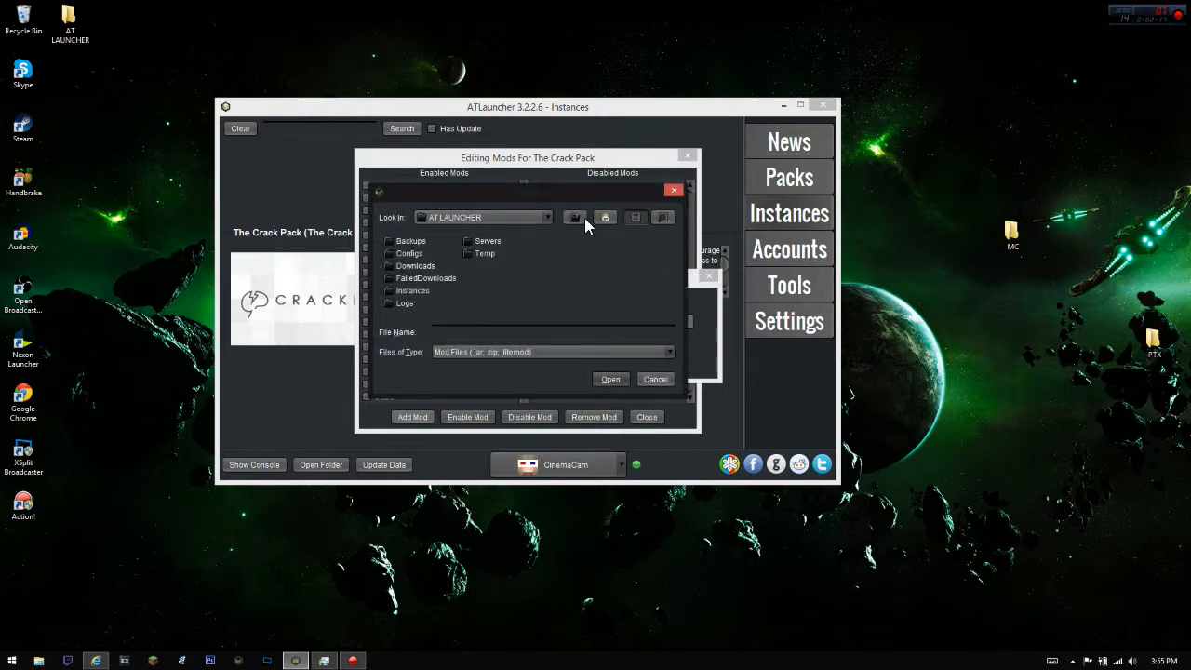
Select OptiFine_1.7.10_HD_B5.jar from the user's Downloads folder as the mod file
{"action": "left_click", "coordinate": [575, 216]}
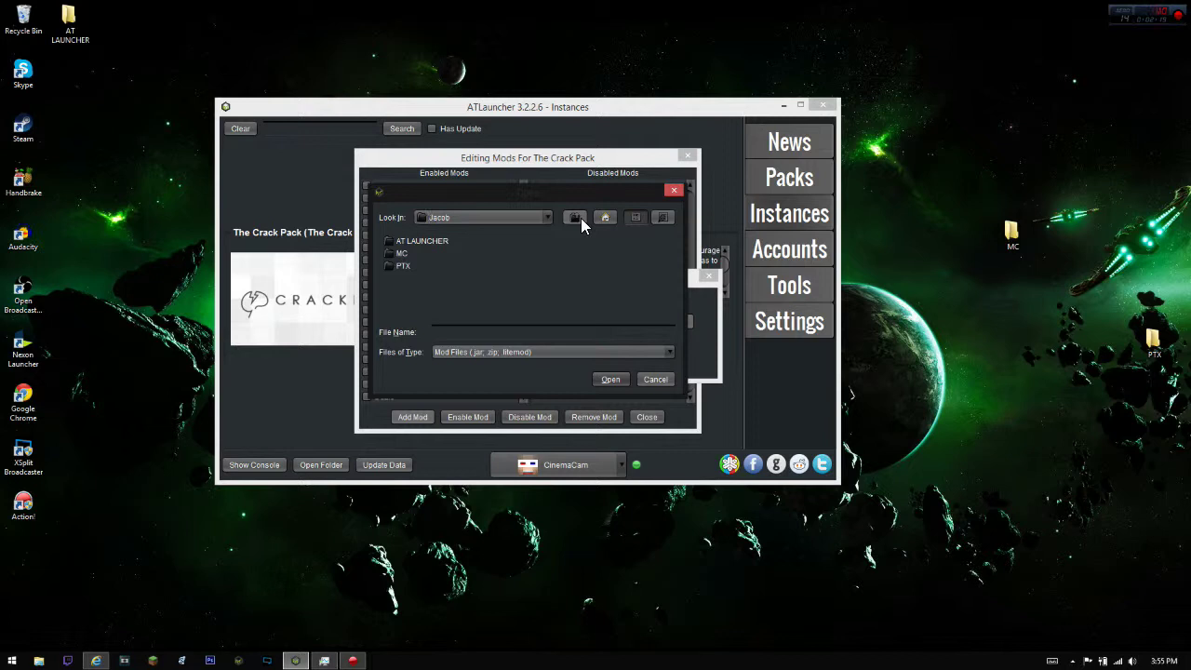
{"action": "left_click", "coordinate": [575, 216]}
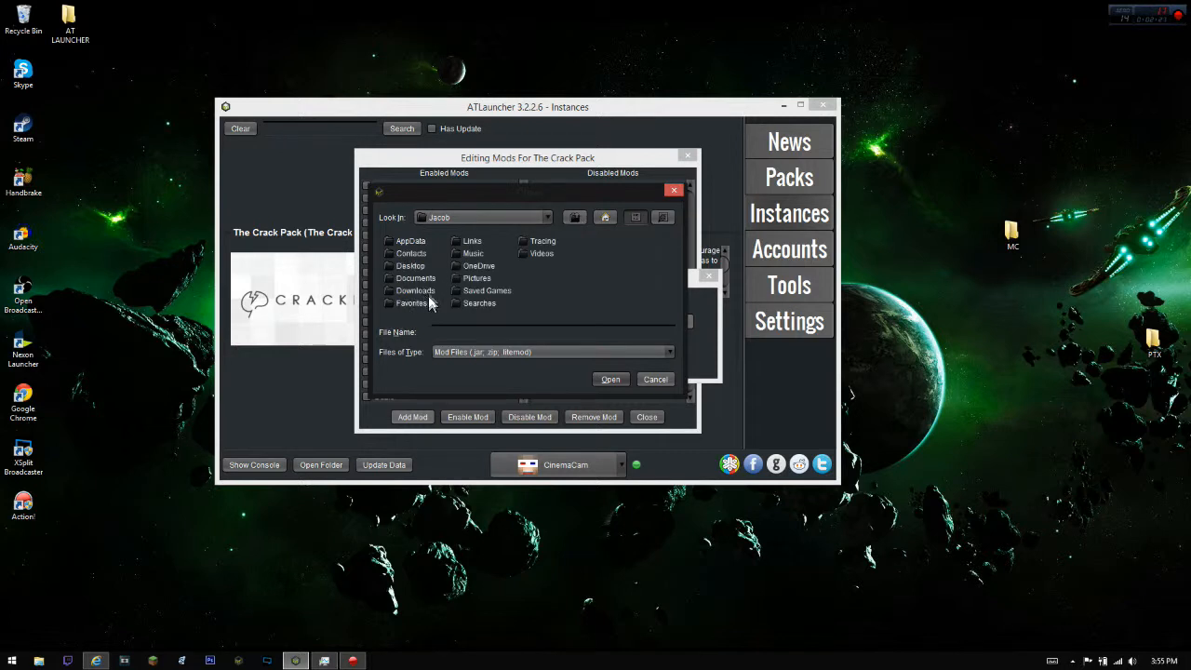
{"action": "double_click", "coordinate": [415, 290]}
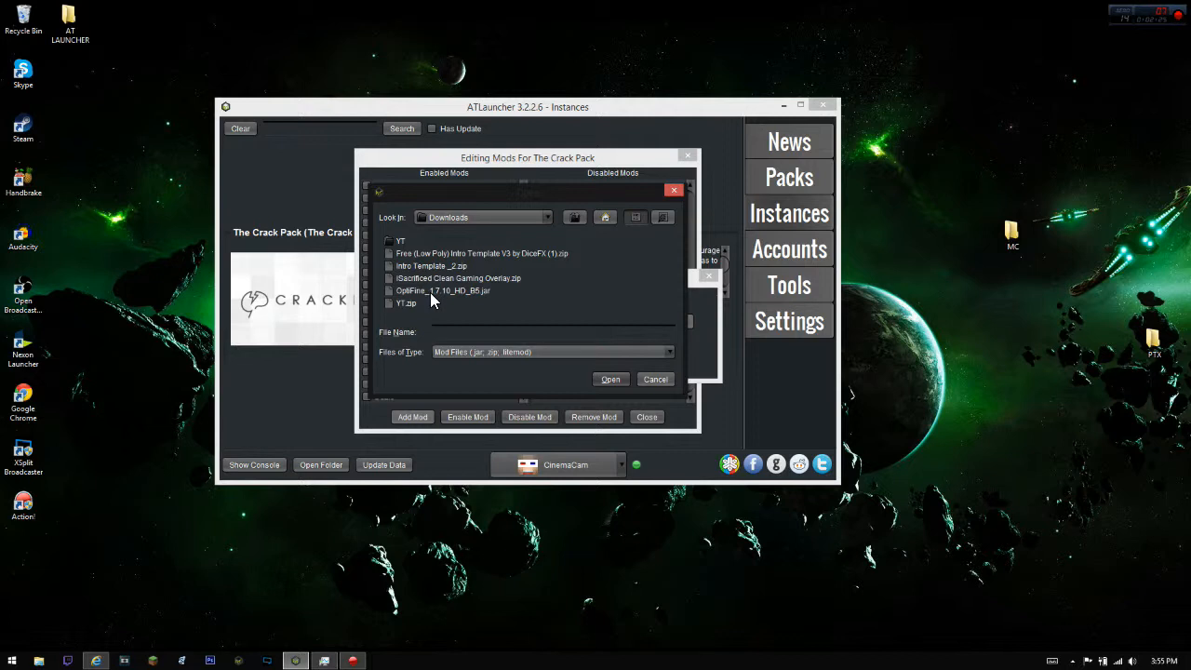
{"action": "mouse_move", "coordinate": [435, 294]}
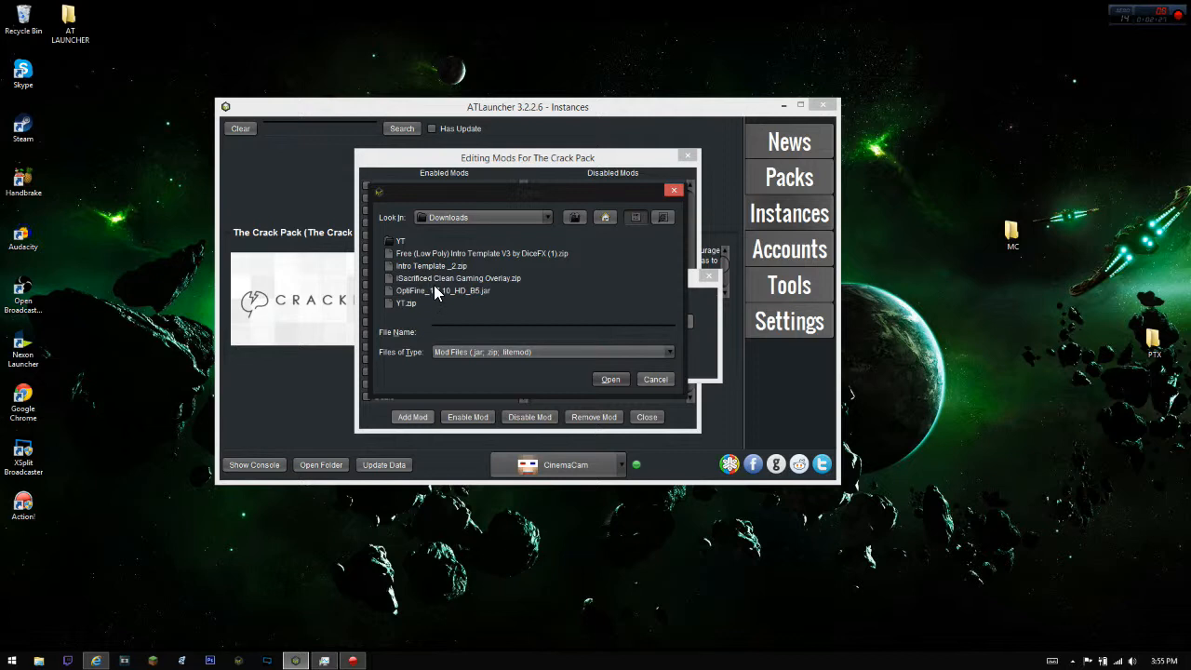
{"action": "left_click", "coordinate": [610, 380]}
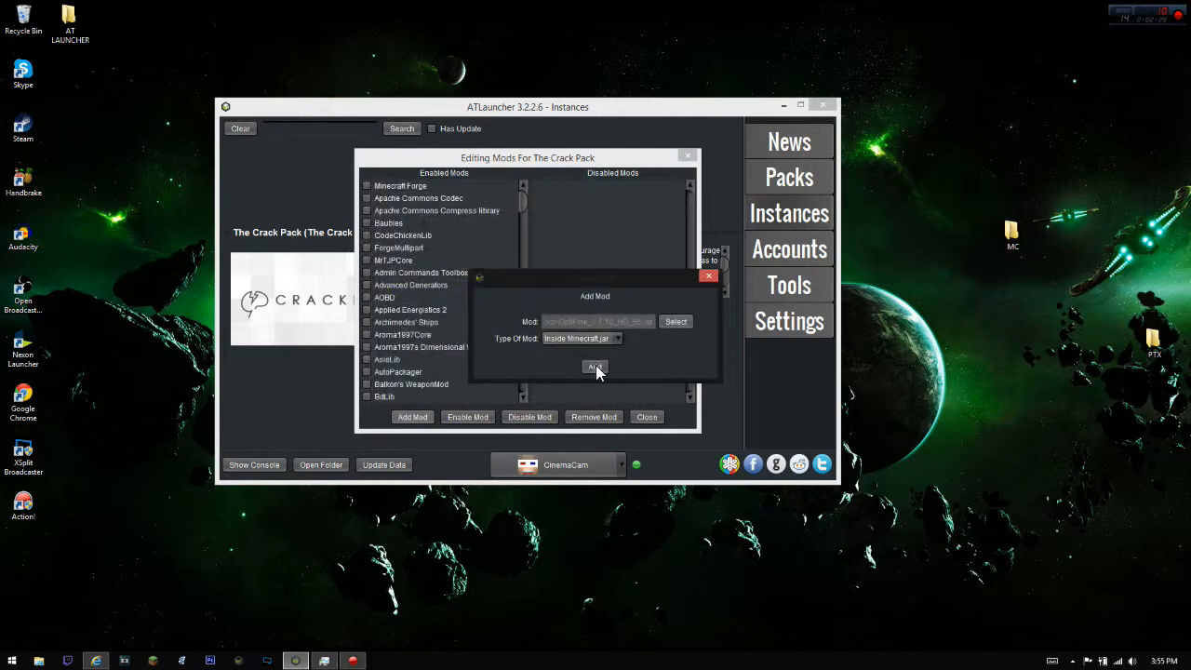
Add the OptiFine jar, move it to Enabled Mods, and close the mod editor
{"action": "left_click", "coordinate": [595, 367]}
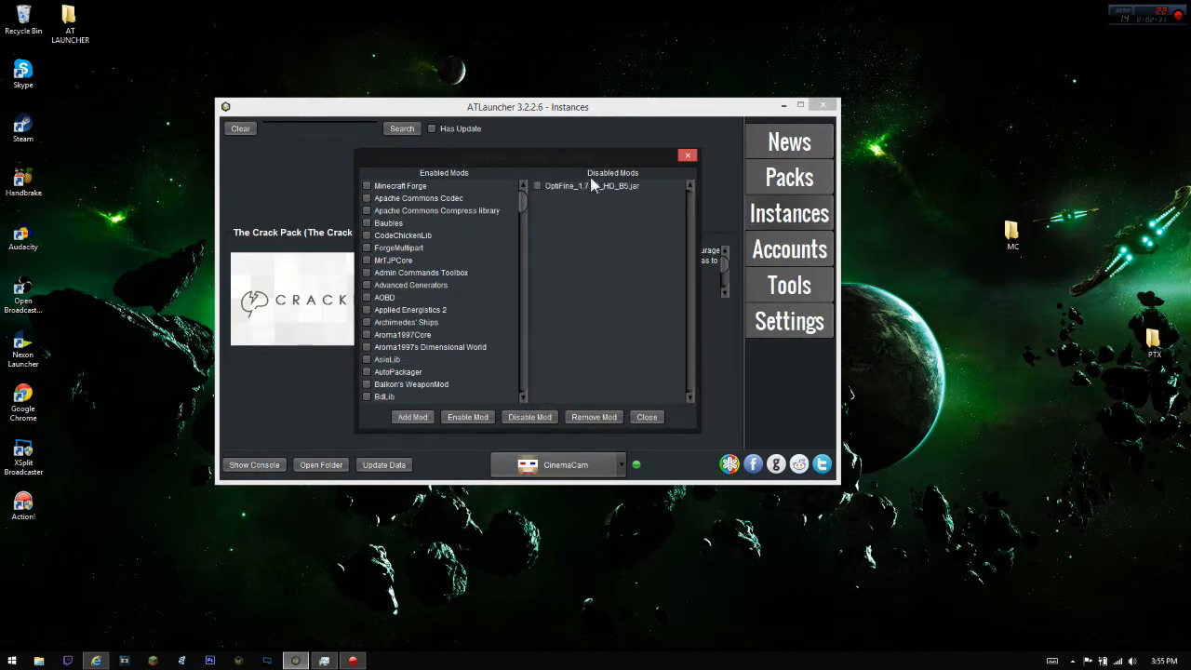
{"action": "mouse_move", "coordinate": [596, 192]}
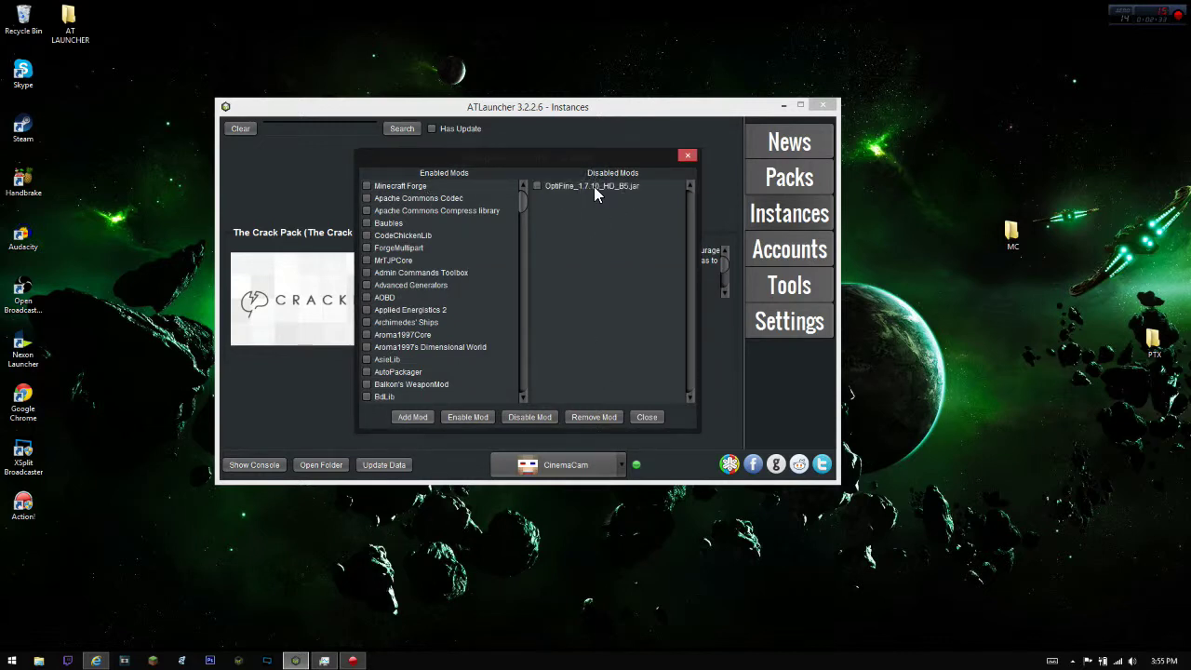
{"action": "left_click", "coordinate": [536, 186]}
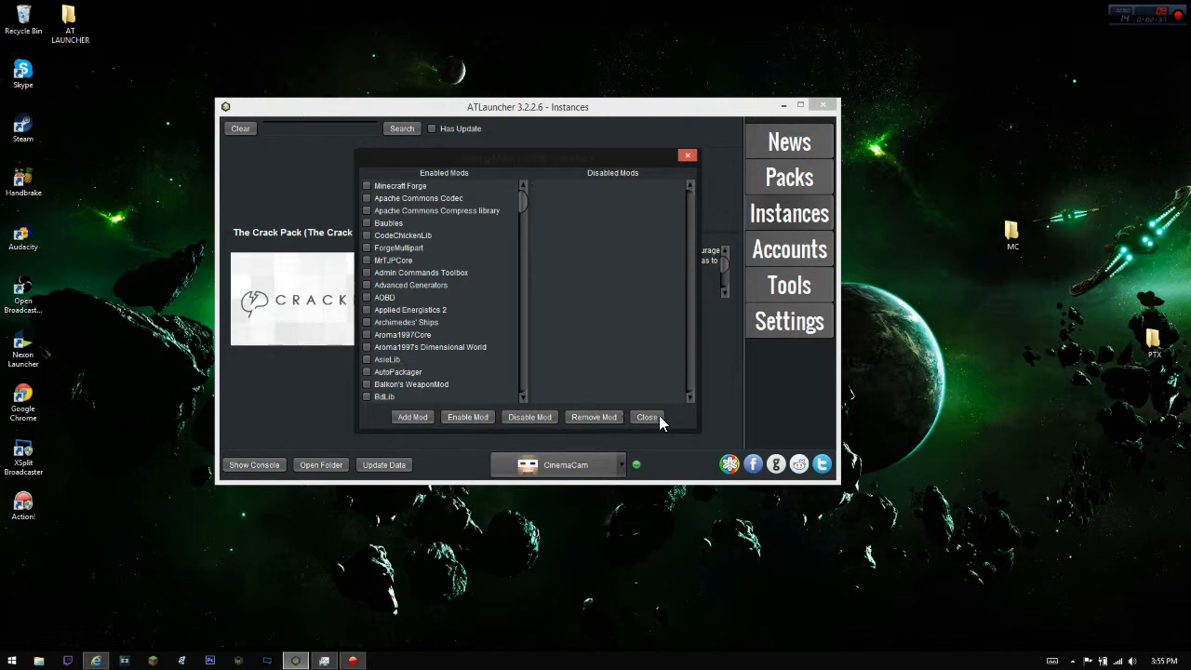
{"action": "left_click", "coordinate": [647, 417]}
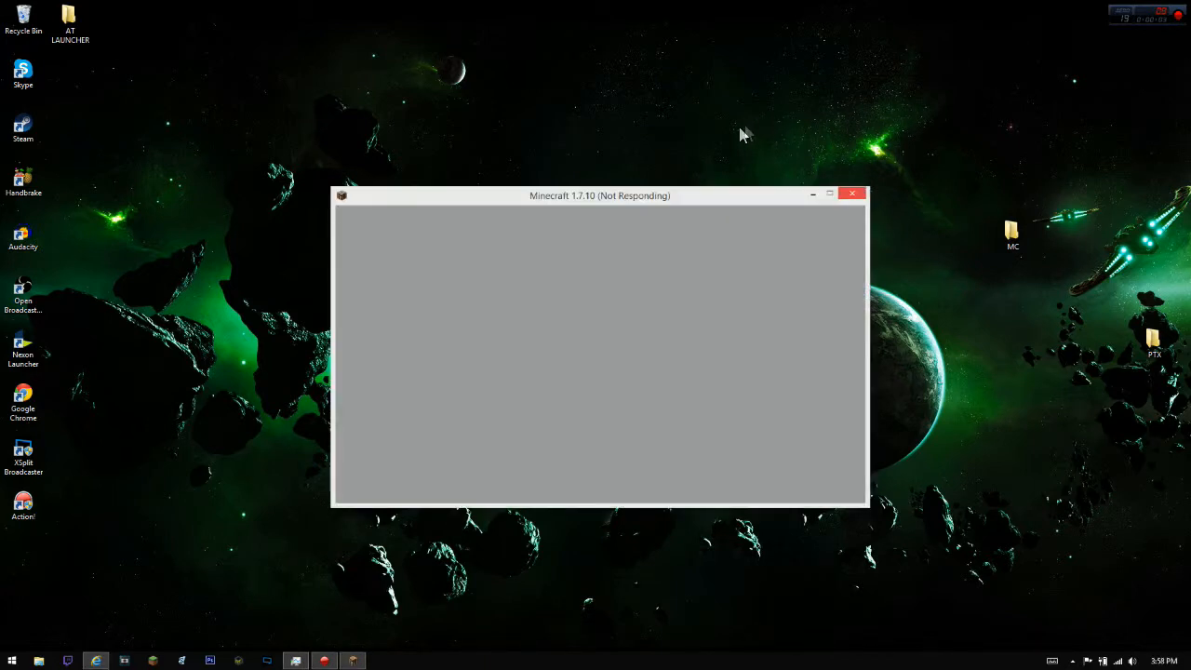
Move the loading Minecraft 1.7.10 window around the desktop while the pack starts
{"action": "left_click_drag", "start_coordinate": [599, 195], "coordinate": [499, 181]}
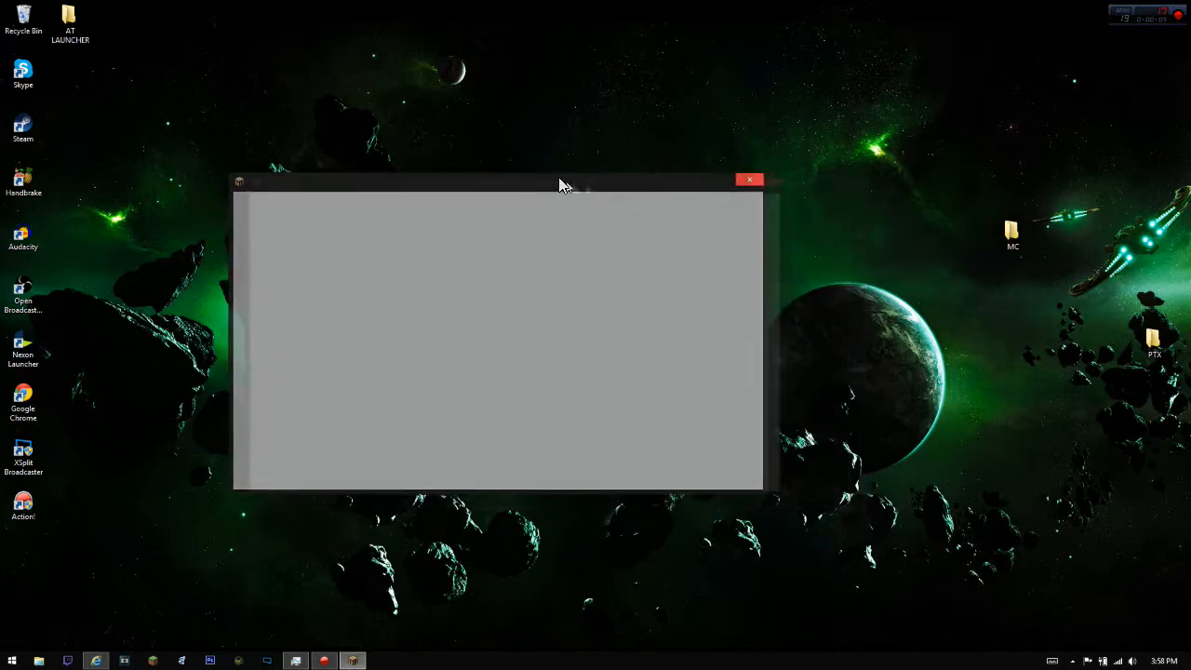
{"action": "left_click_drag", "start_coordinate": [558, 183], "coordinate": [647, 59]}
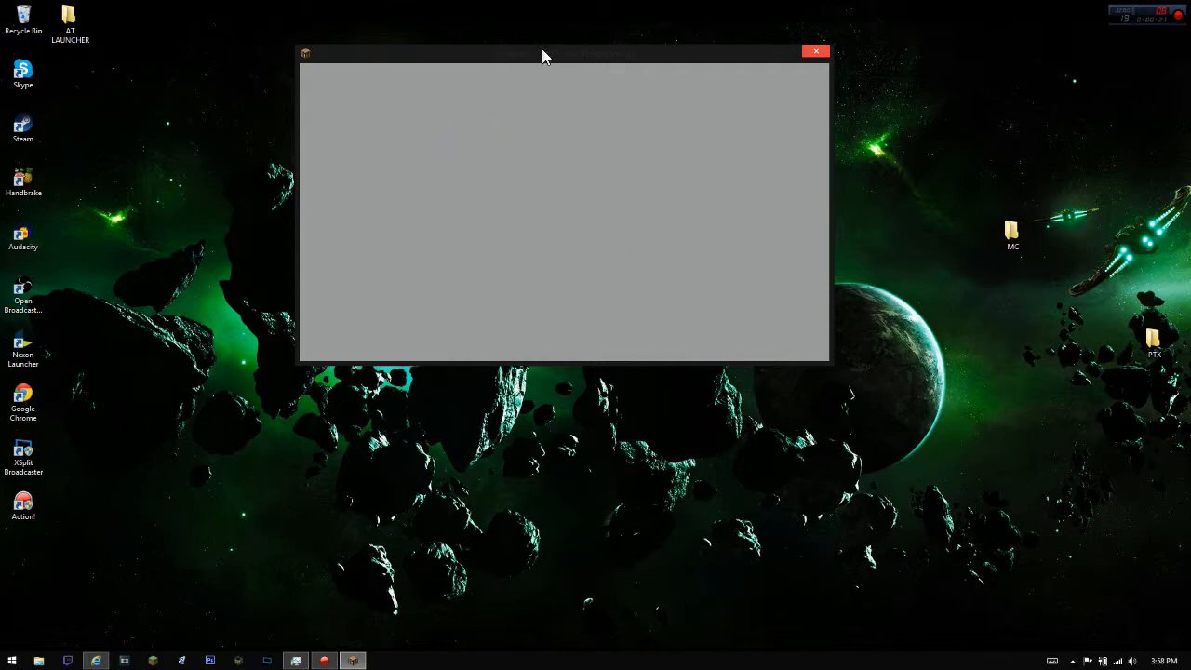
{"action": "mouse_move", "coordinate": [558, 56]}
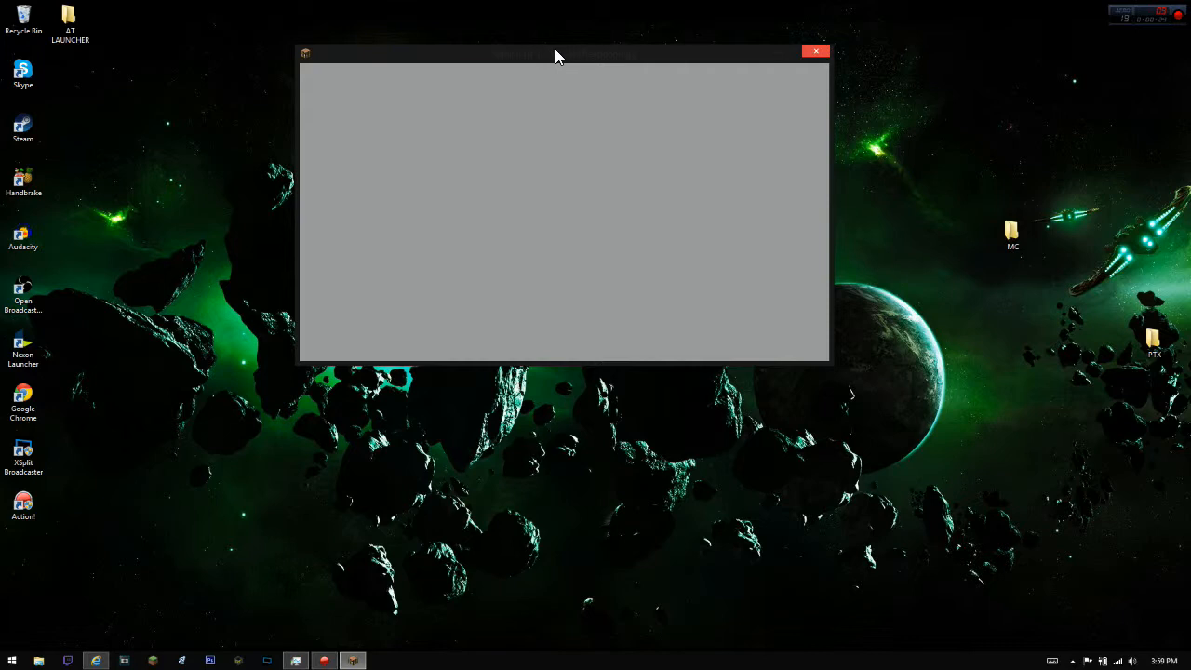
{"action": "left_click_drag", "start_coordinate": [558, 52], "coordinate": [685, 138]}
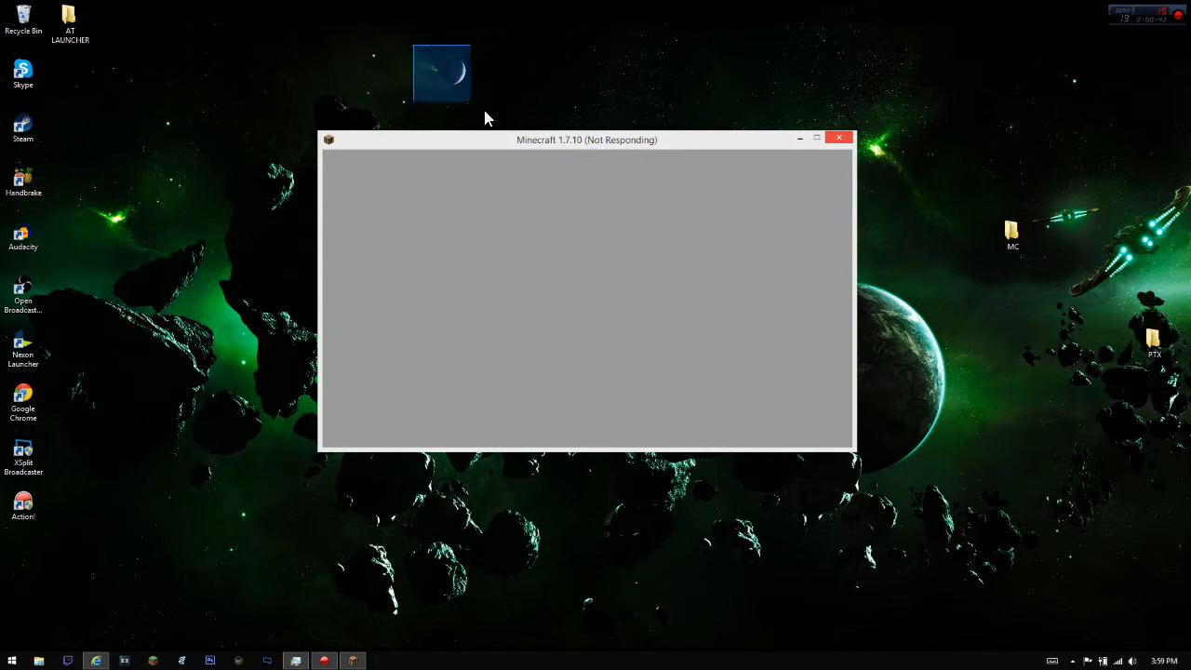
{"action": "mouse_move", "coordinate": [447, 71]}
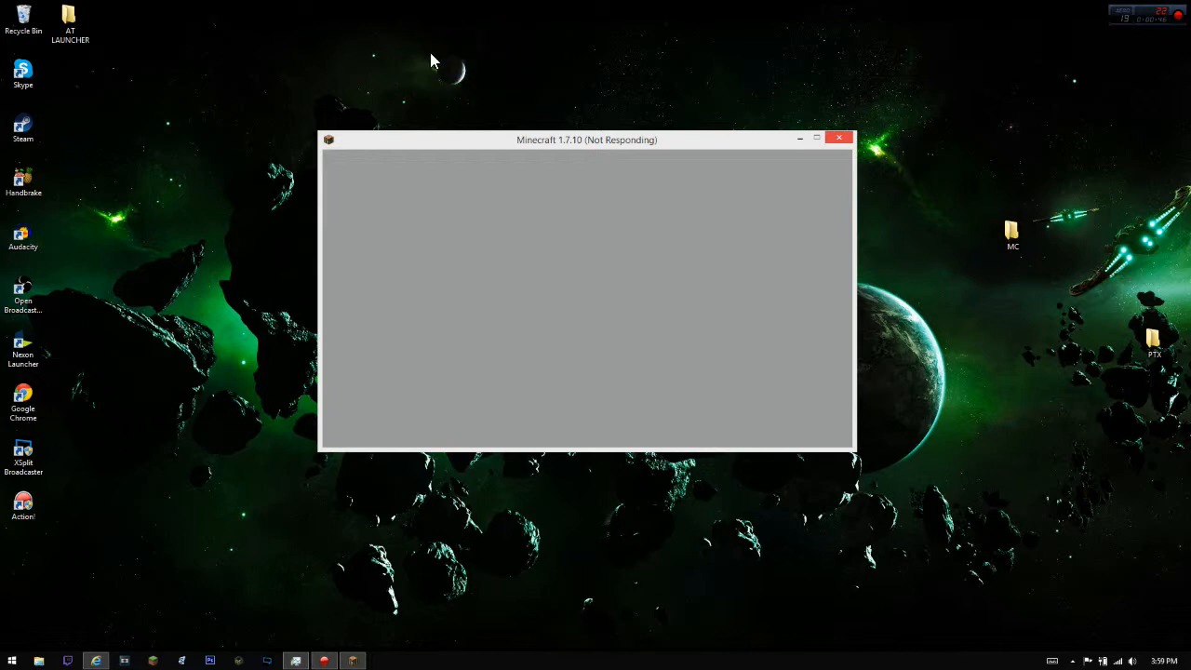
{"action": "mouse_move", "coordinate": [450, 72]}
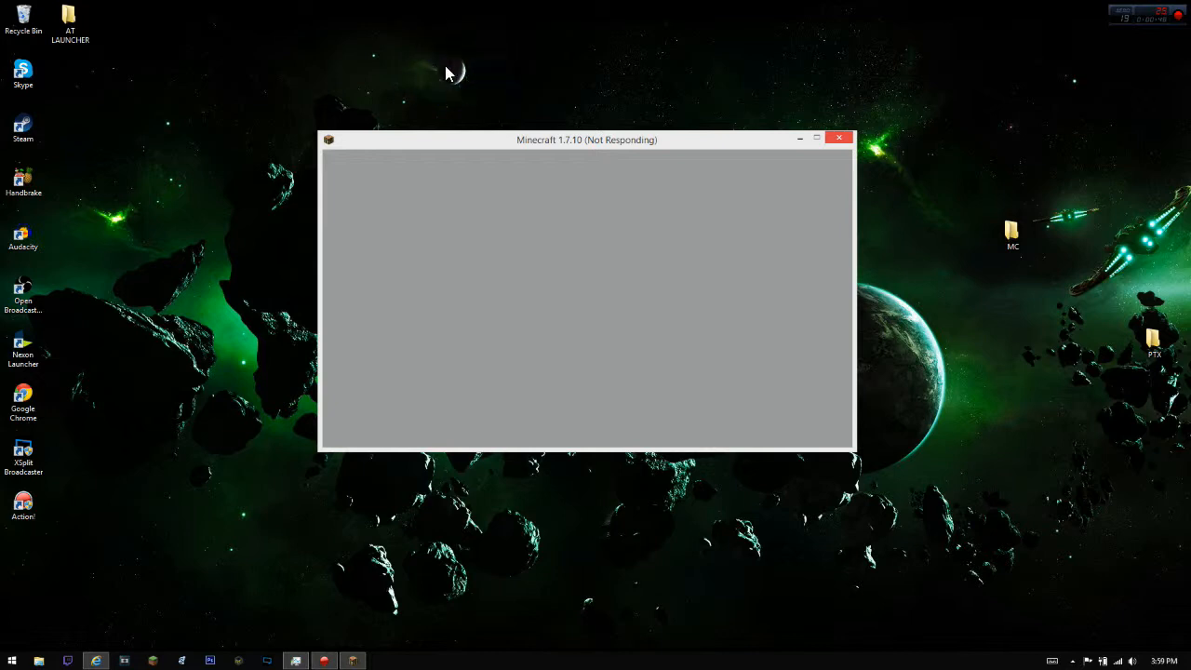
{"action": "mouse_move", "coordinate": [461, 78]}
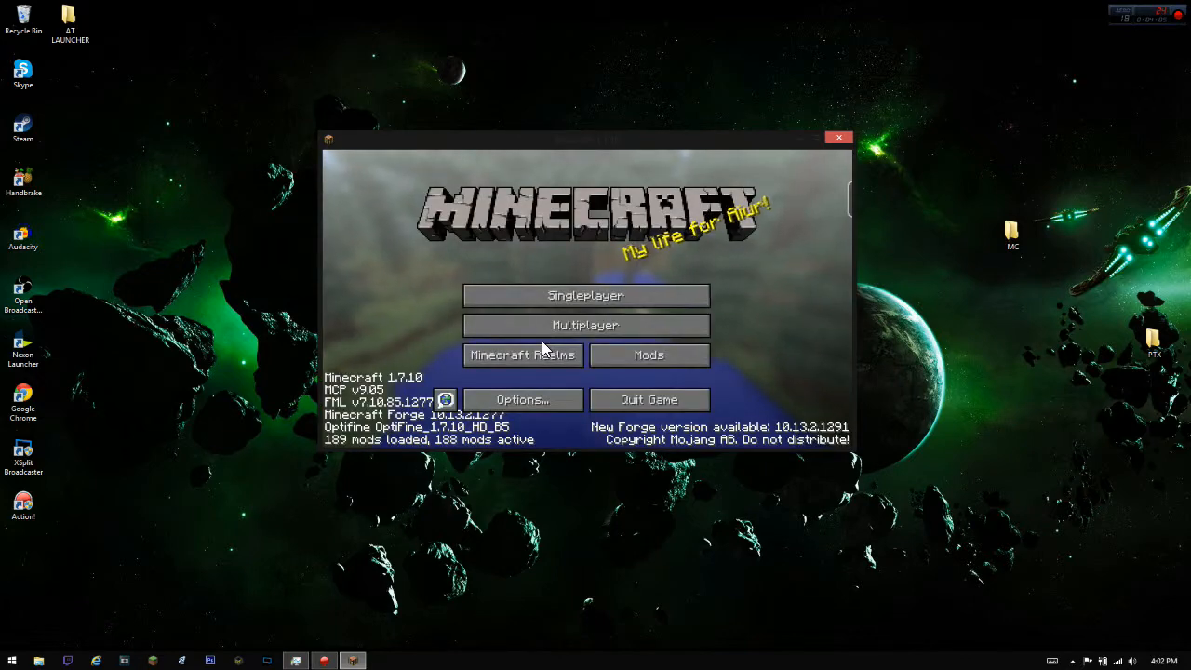
{"action": "mouse_move", "coordinate": [615, 302]}
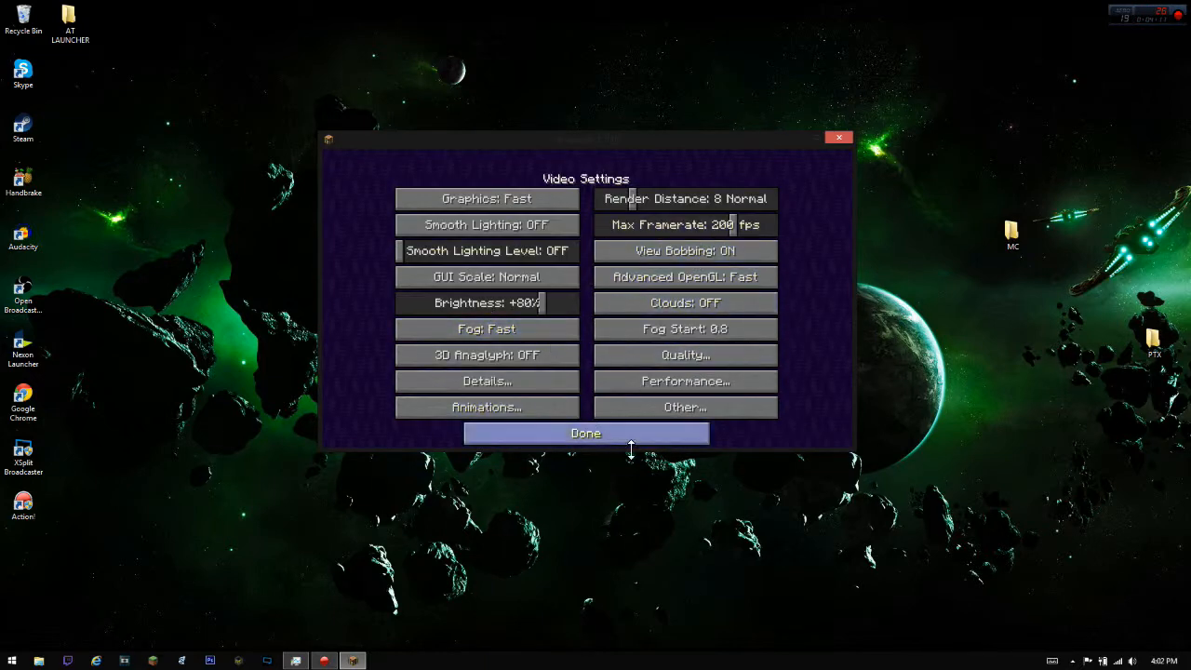
{"action": "left_click", "coordinate": [584, 432]}
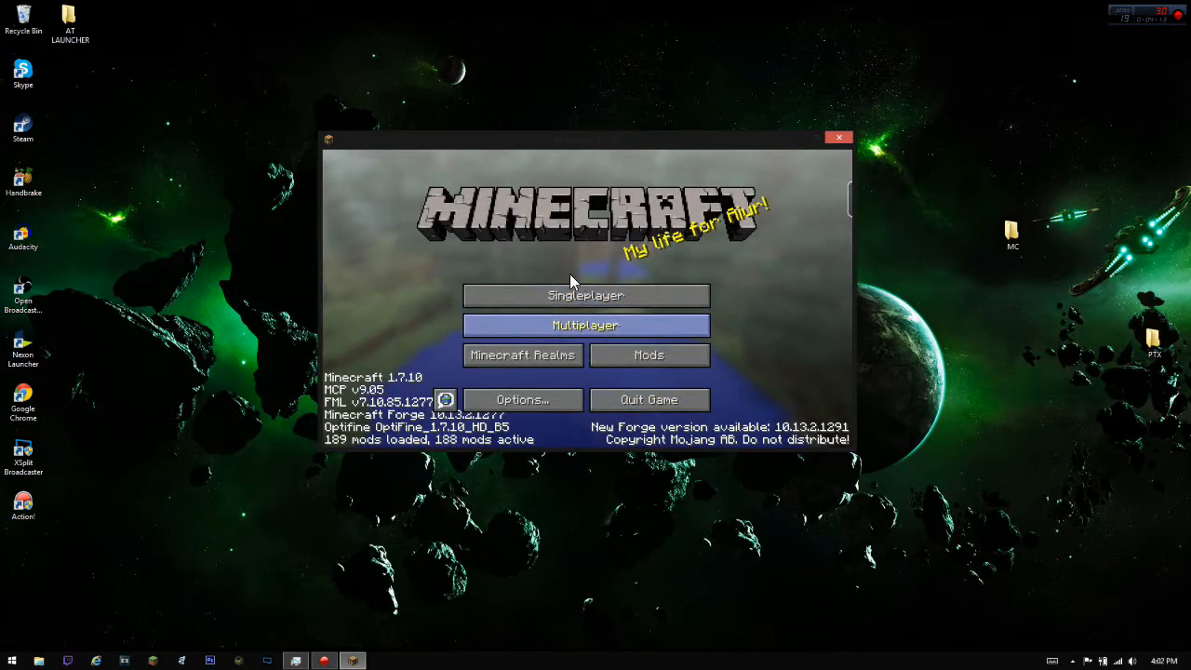
{"action": "left_click", "coordinate": [585, 296]}
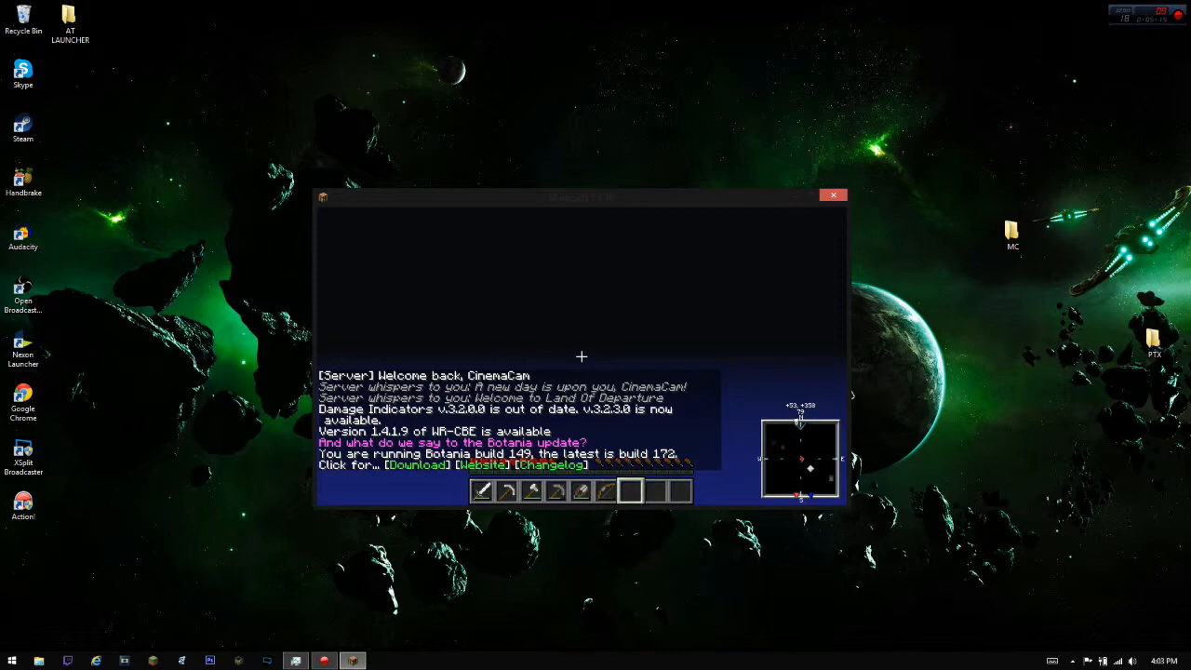
Pause to the game menu once connected to the multiplayer server
{"action": "key", "text": "Escape"}
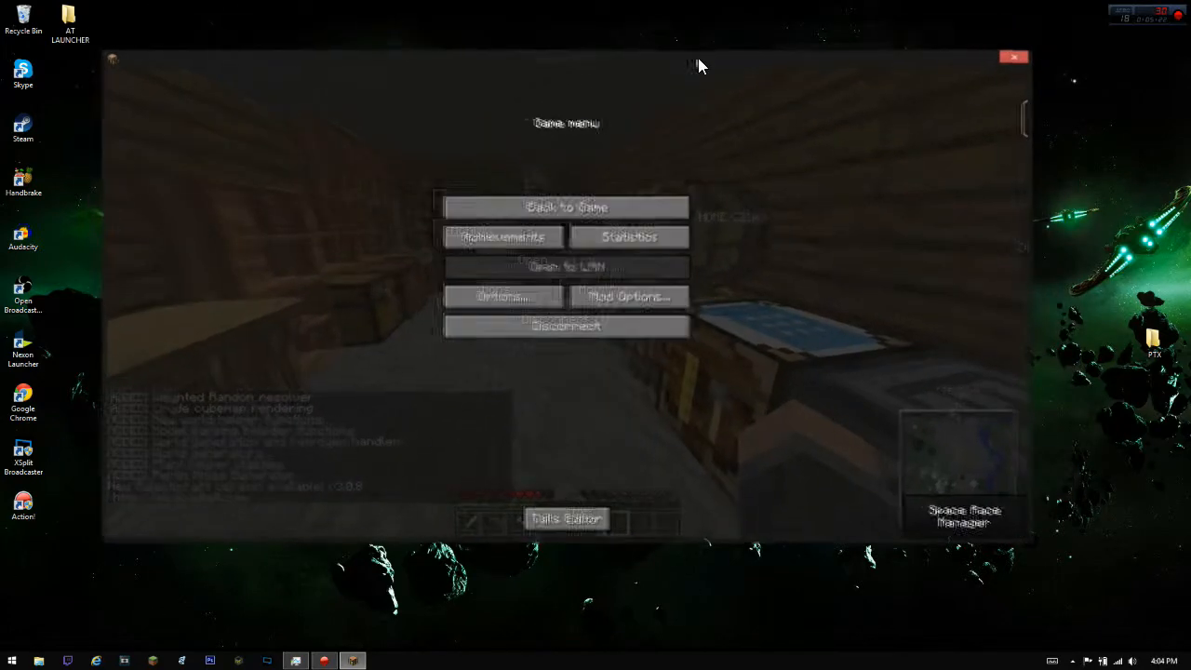
Show the F3 debug overlay confirming OptiFine in-game, then pause again
{"action": "left_click", "coordinate": [566, 207]}
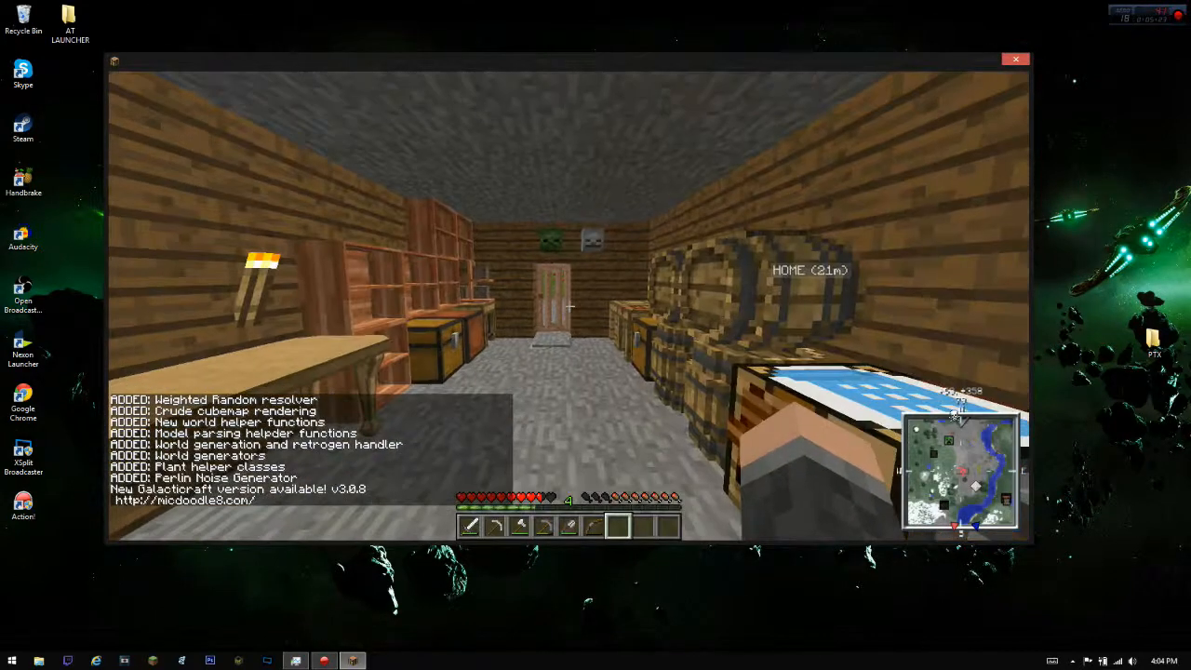
{"action": "key", "text": "f3"}
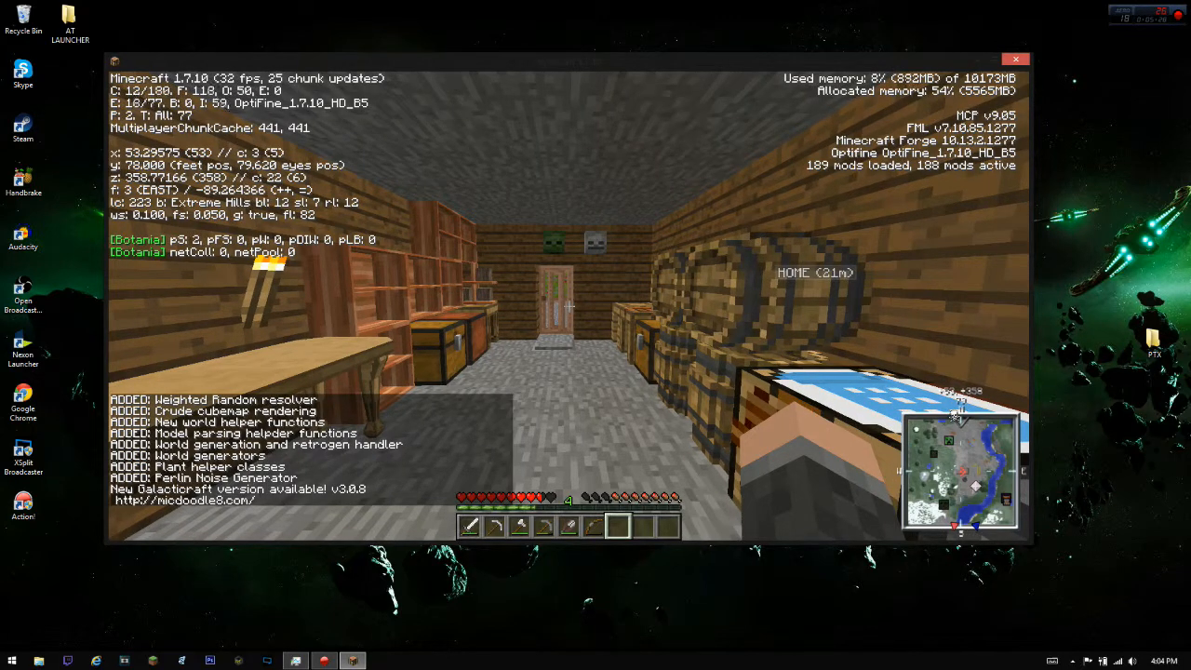
{"action": "key", "text": "Escape"}
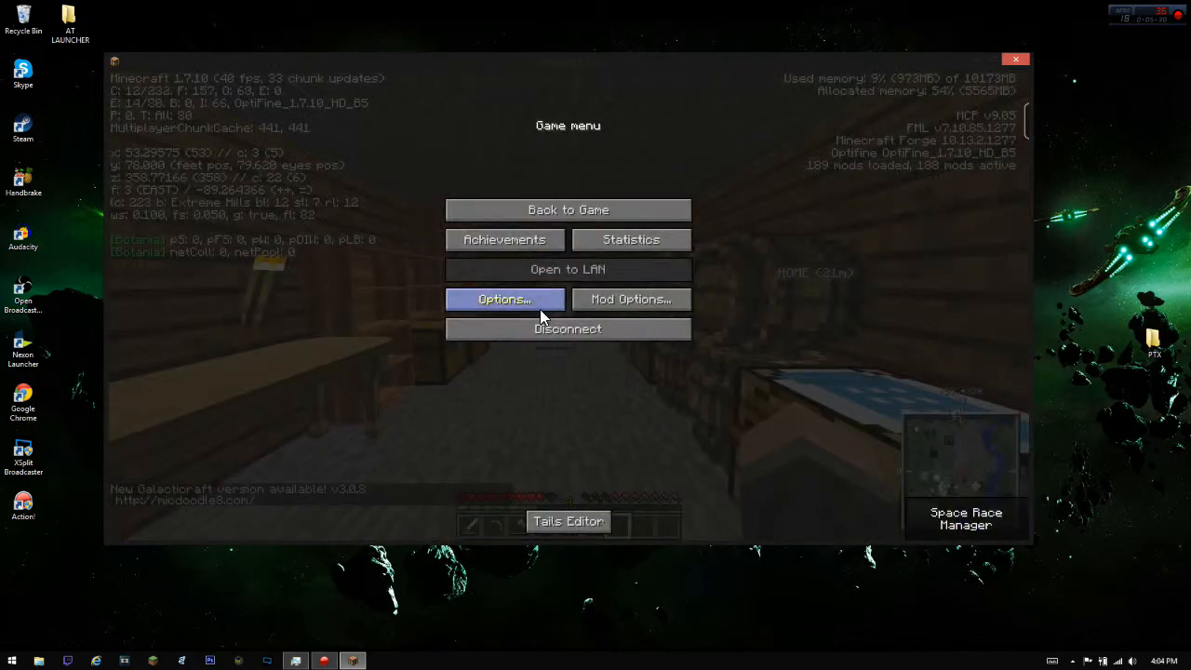
Review OptiFine's Video and Quality settings, then resume playing on the server
{"action": "left_click", "coordinate": [504, 298]}
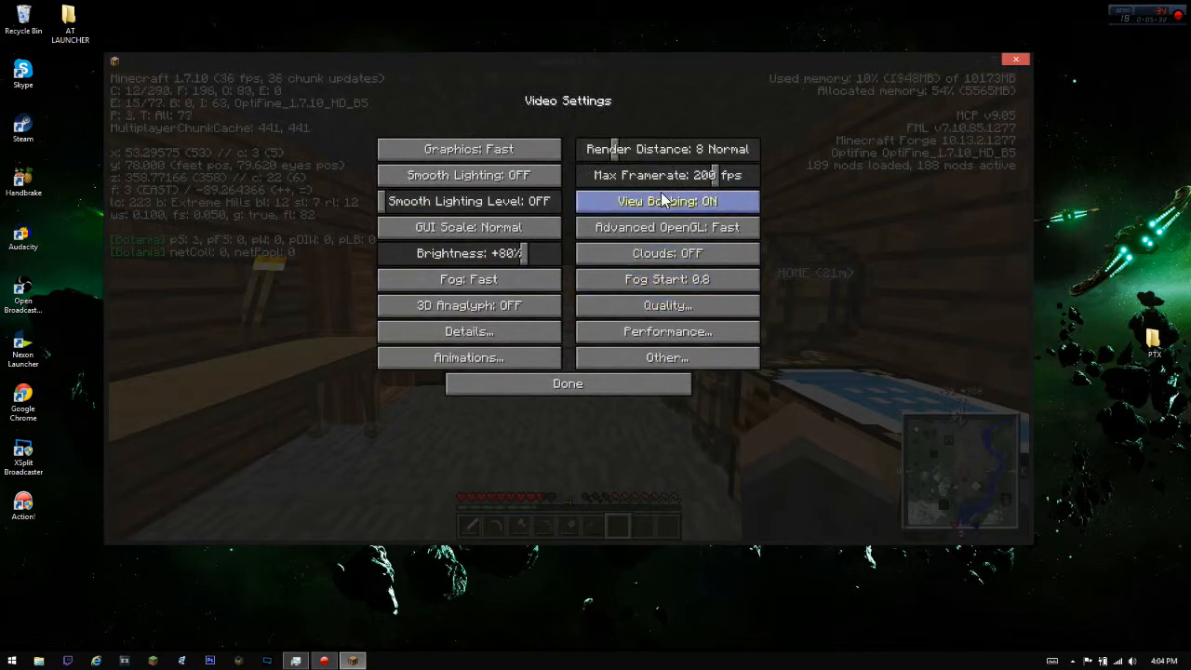
{"action": "left_click", "coordinate": [666, 305]}
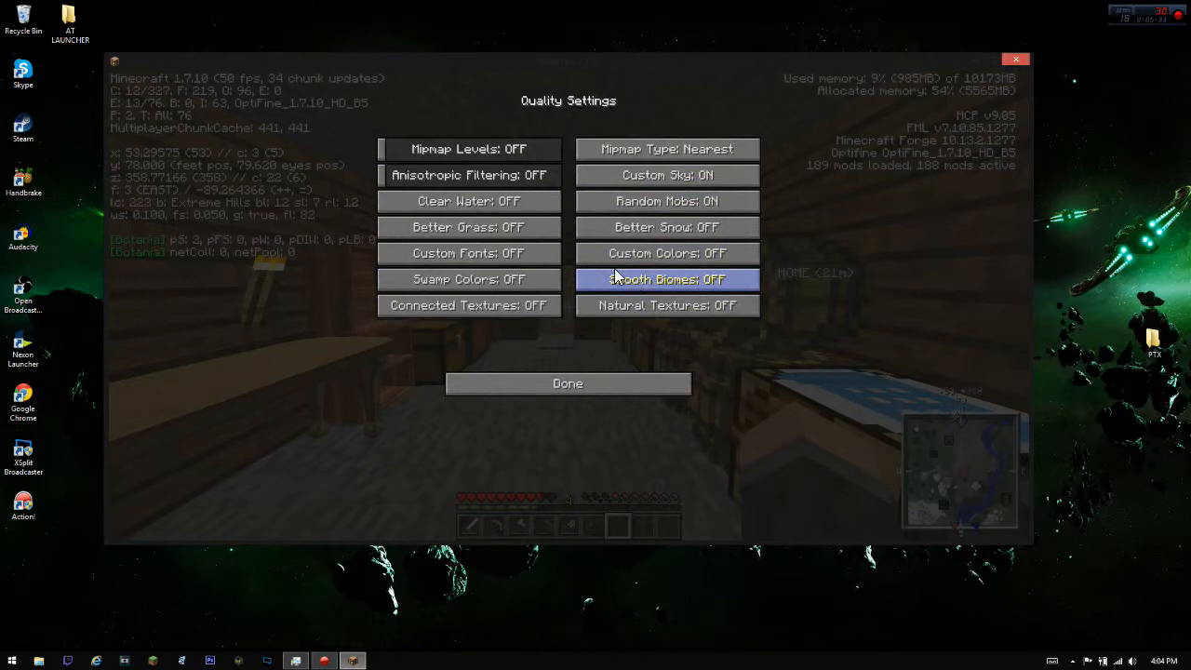
{"action": "left_click", "coordinate": [567, 383]}
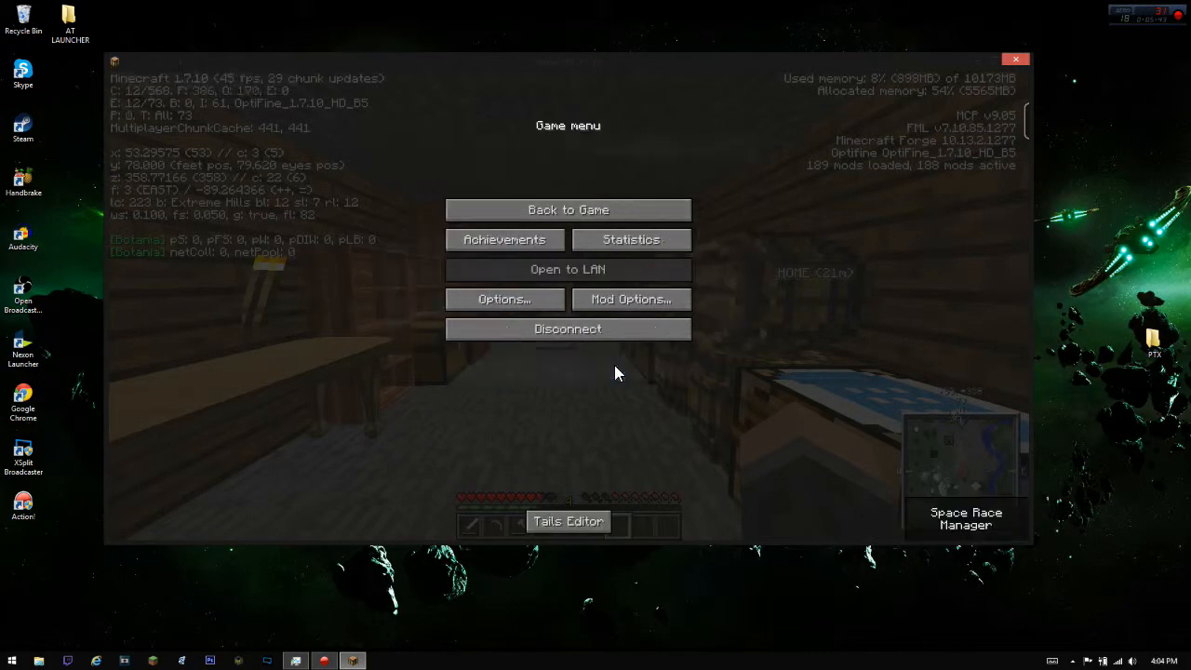
{"action": "left_click", "coordinate": [567, 208]}
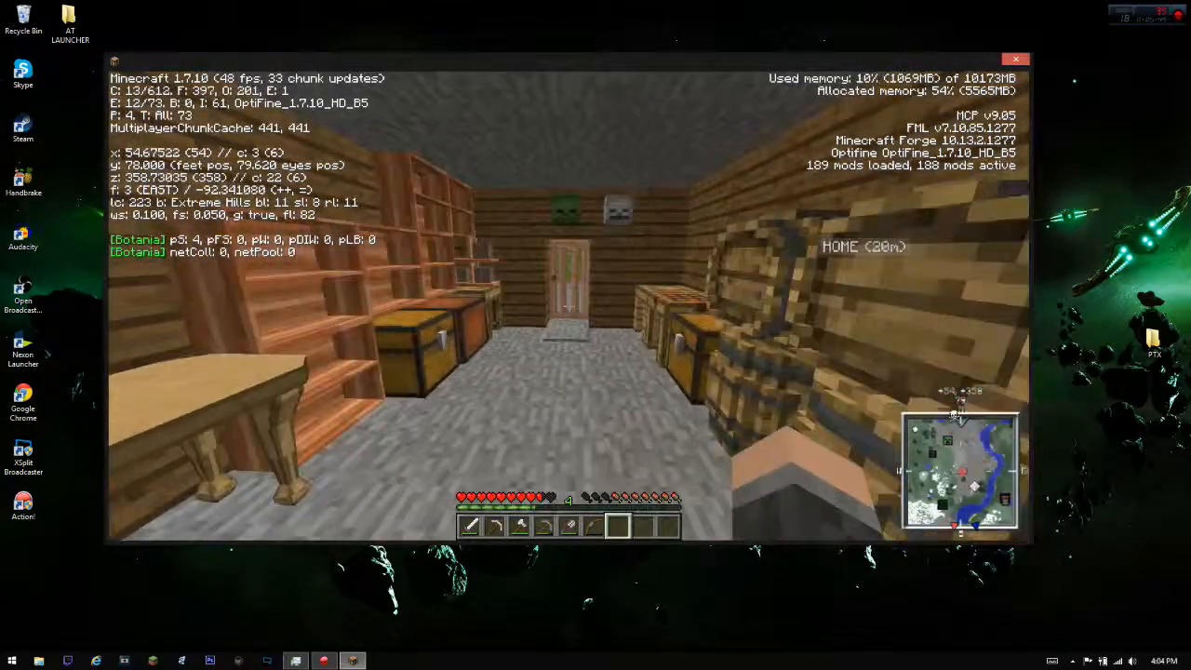